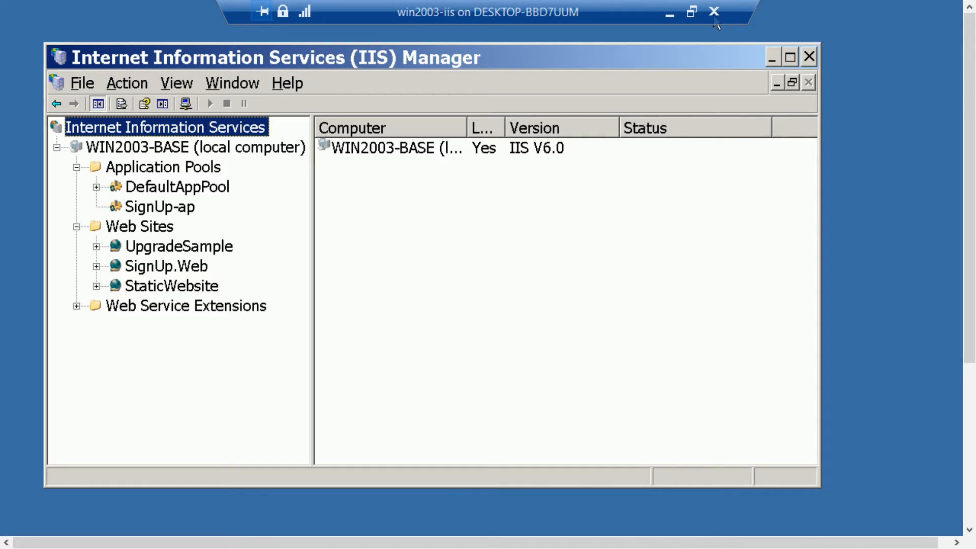
- Close the IIS Manager console so the newsletter app at localhost:8090 shows in the browser
click(163, 266)
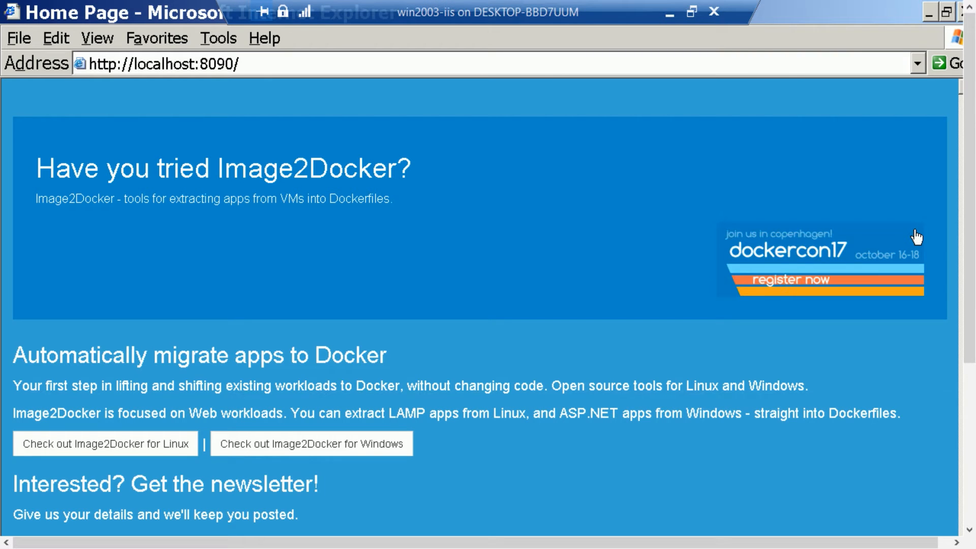
- Fill the sign-up form with last name 'elton', country United Kingdom and a main role
scroll(down, 3)
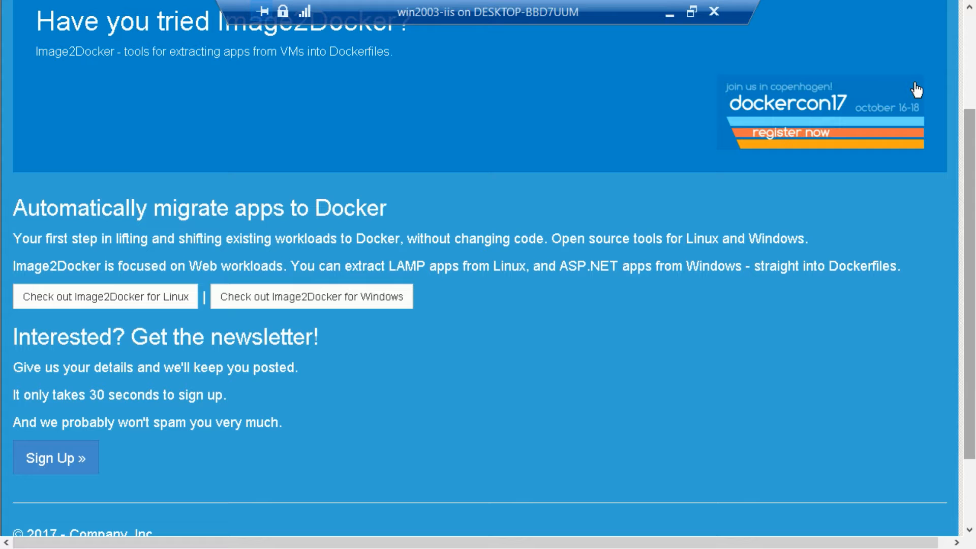
mouse_move(96, 436)
text(El)
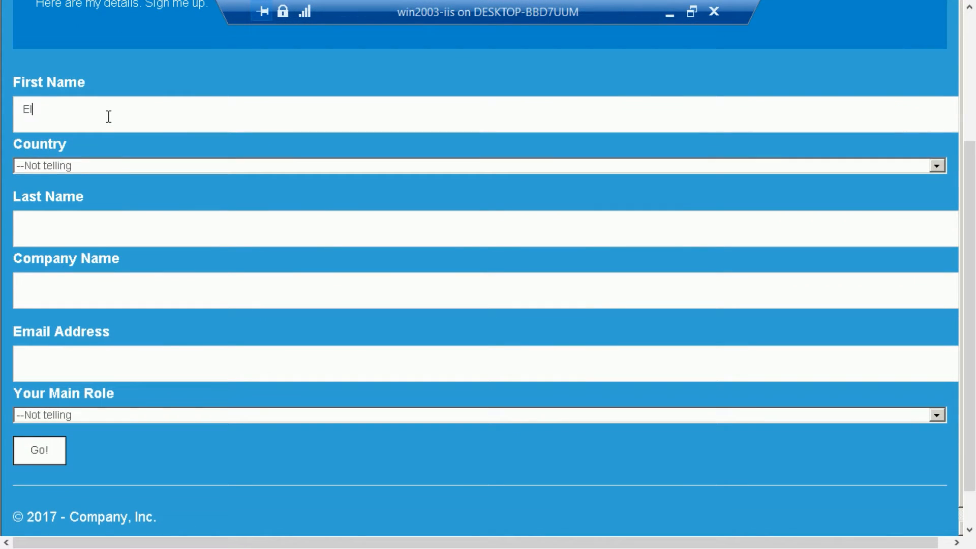
click(937, 164)
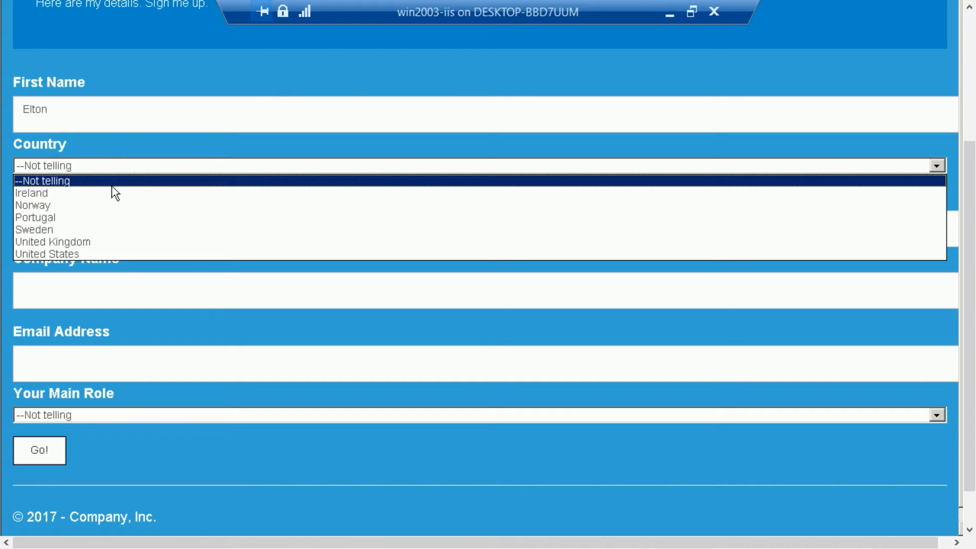
click(53, 242)
text(Do)
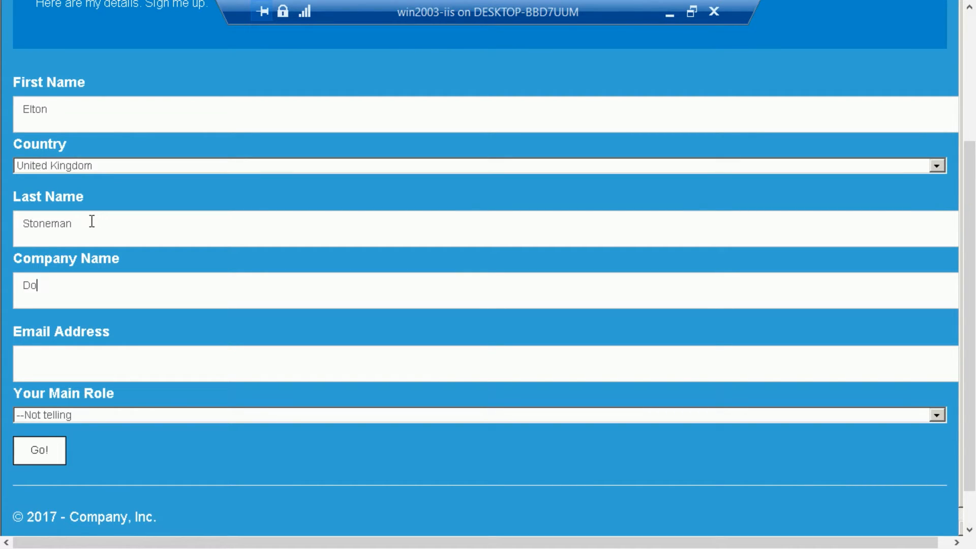
text(elton)
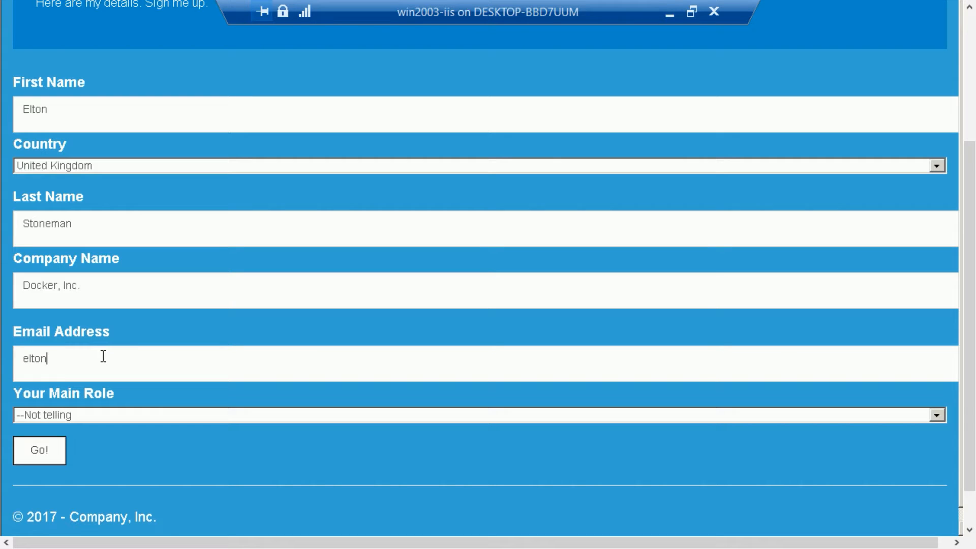
click(937, 415)
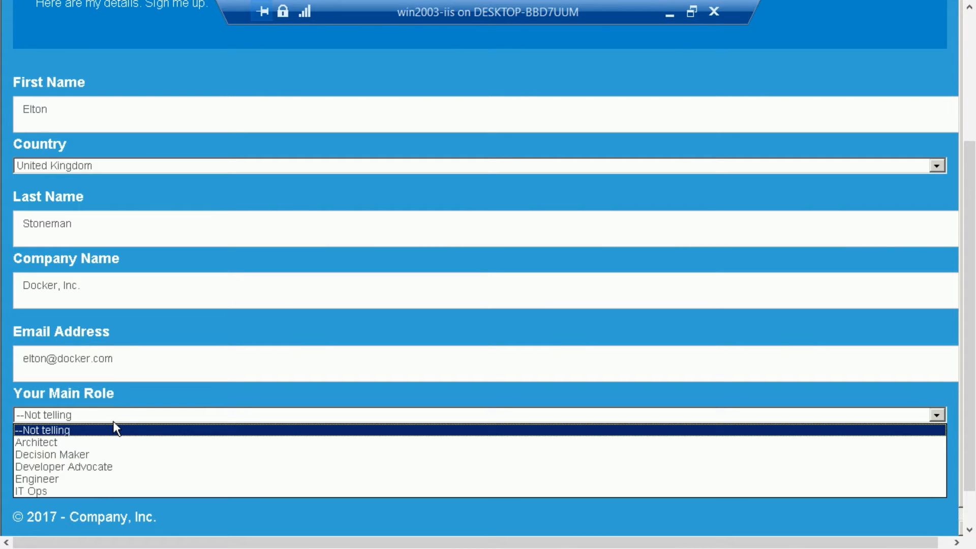
click(65, 466)
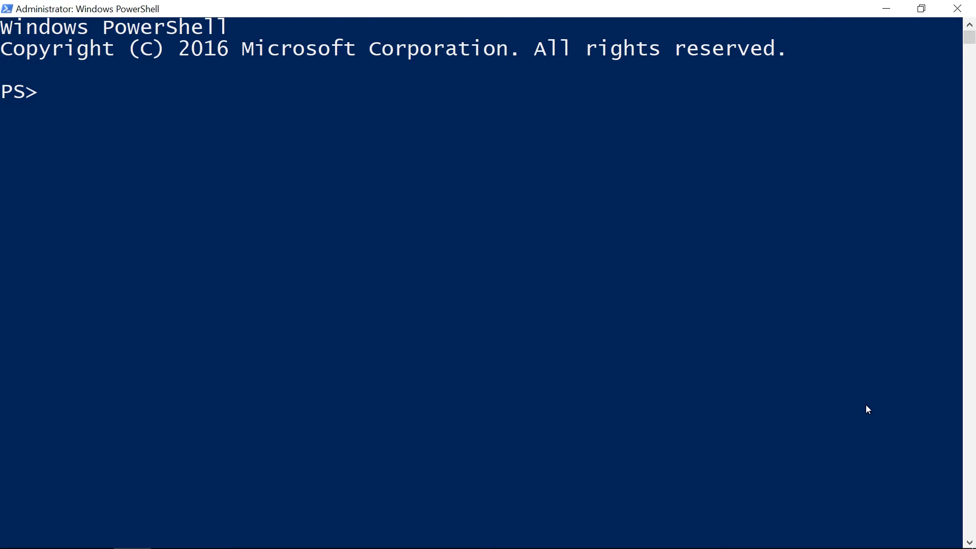
- Install and import the Image2Docker module, then clear the screen with cls
text(Inst)
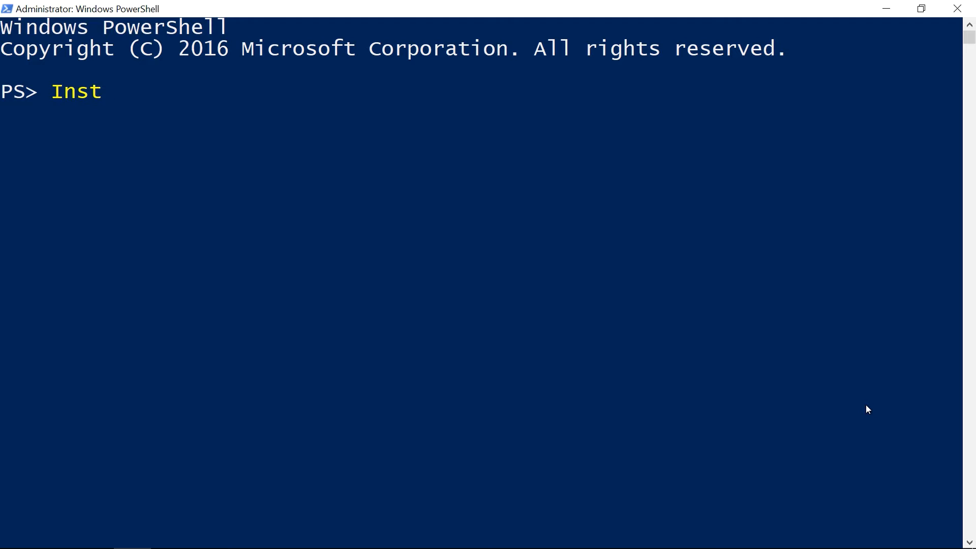
text(all-Module Im)
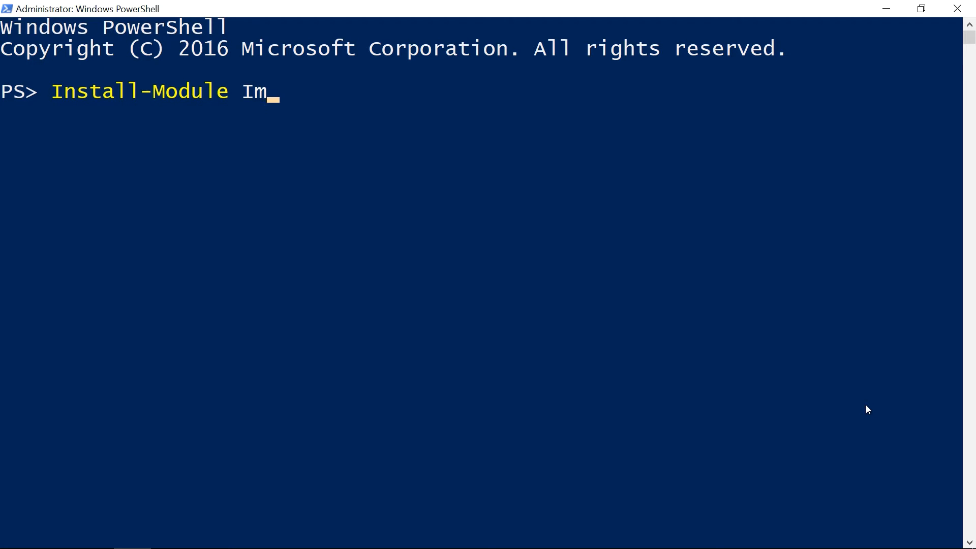
text(age2Docker)
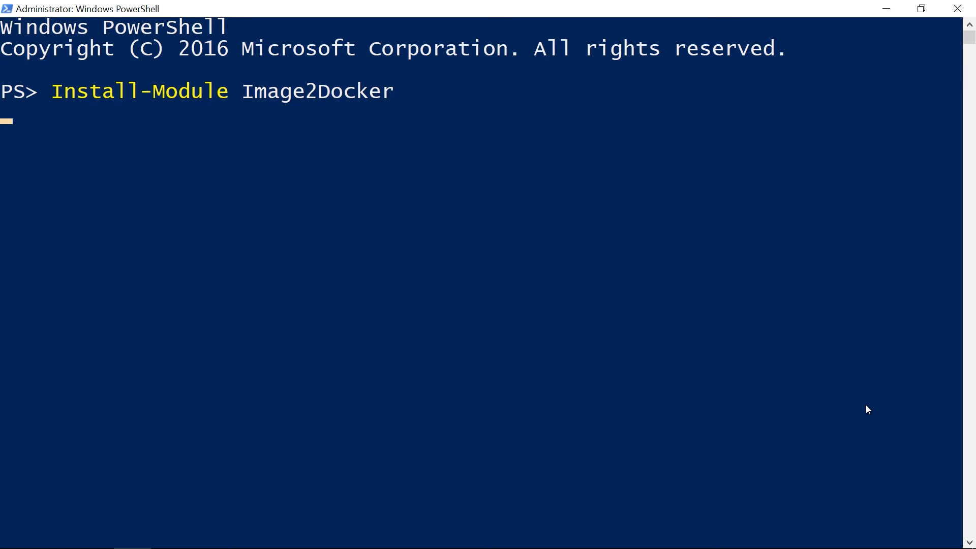
text(Import-M)
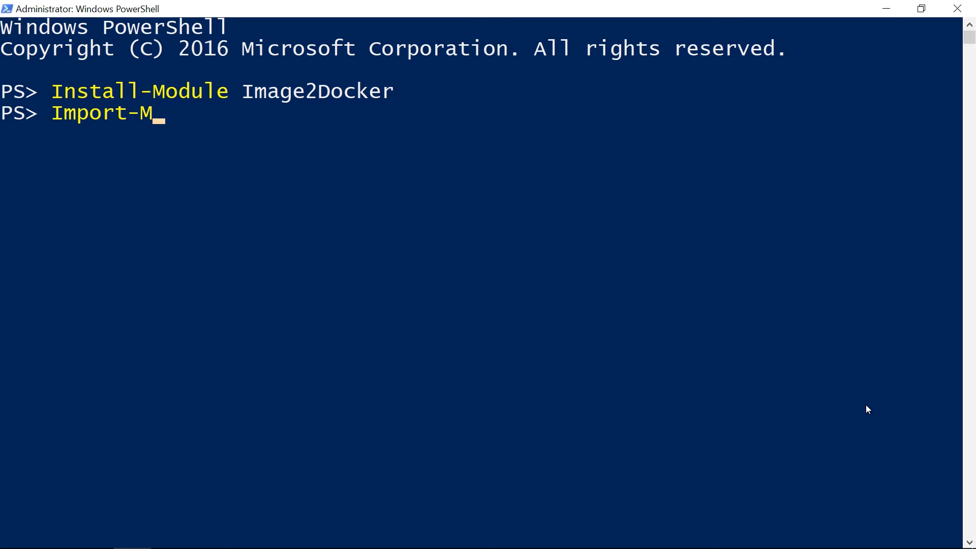
text(odule Image2Docker)
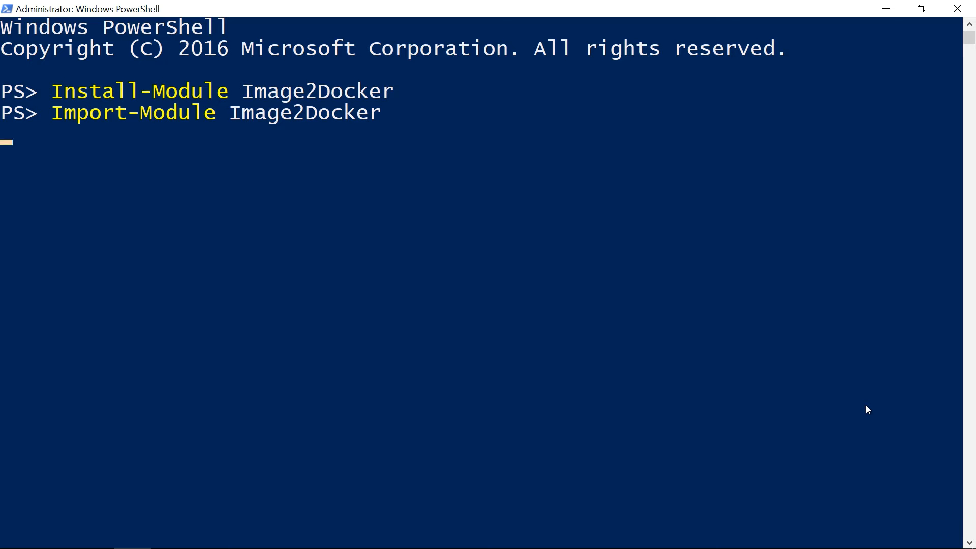
text(cls)
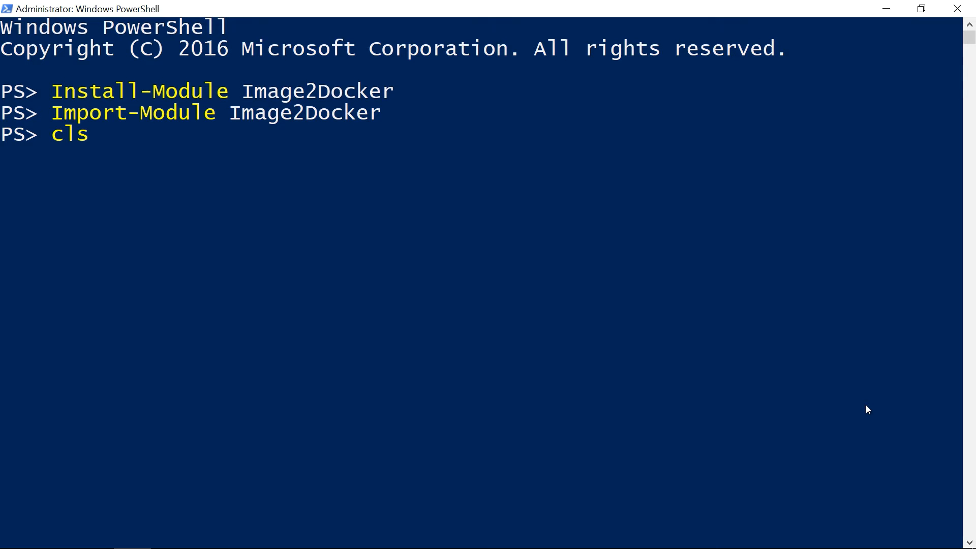
- Show Get-Help for the ConvertTo-Dockerfile command
text(Get-Help C)
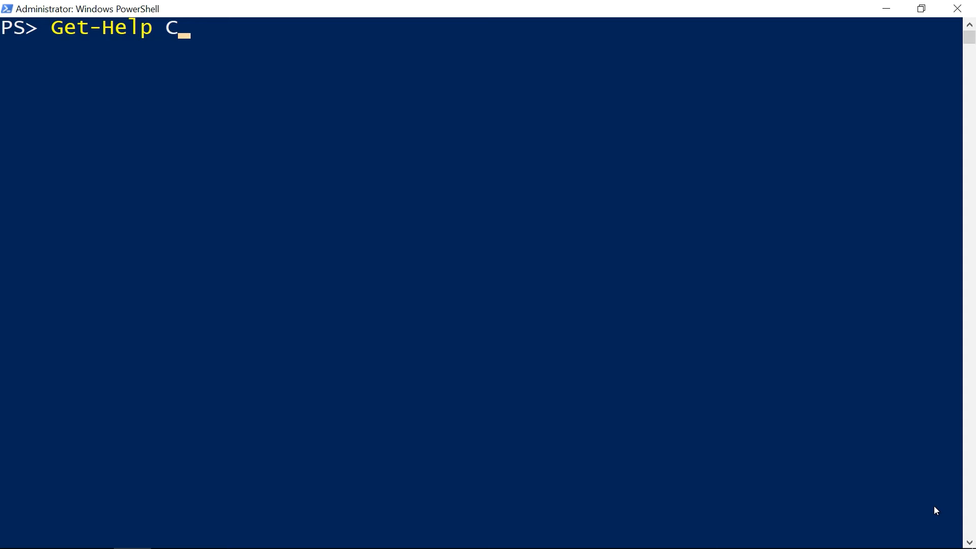
text(onvertTo-D)
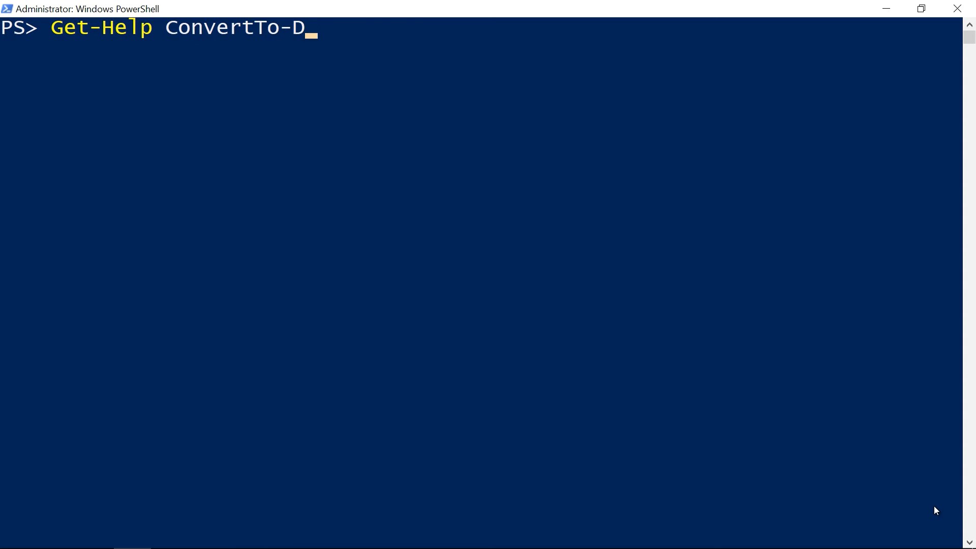
text(ockerfile)
key(Enter)
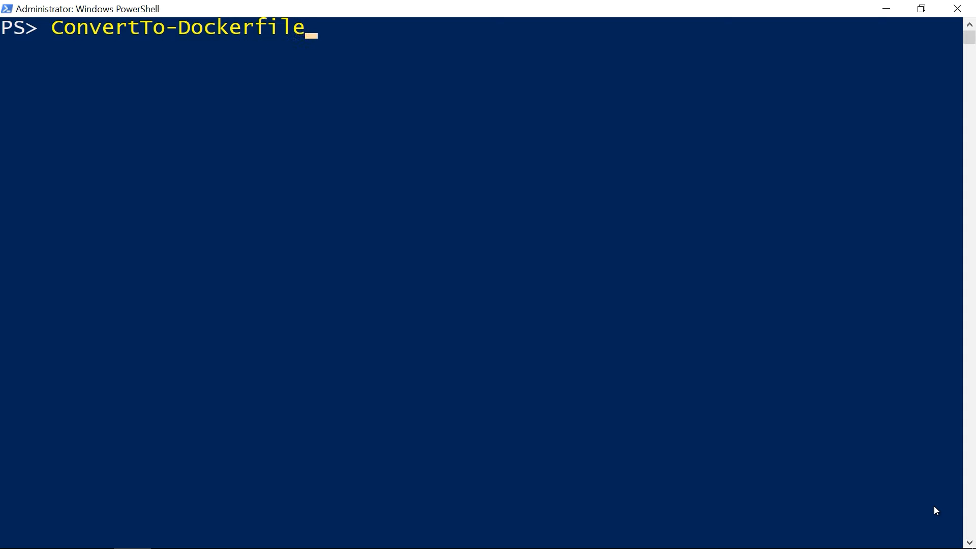
- Run ConvertTo-Dockerfile on C:\VMs\win2003-iis.vhd for IIS artifact SignUp.Web into C:\mta with -Verbose
text(-ImagePath C)
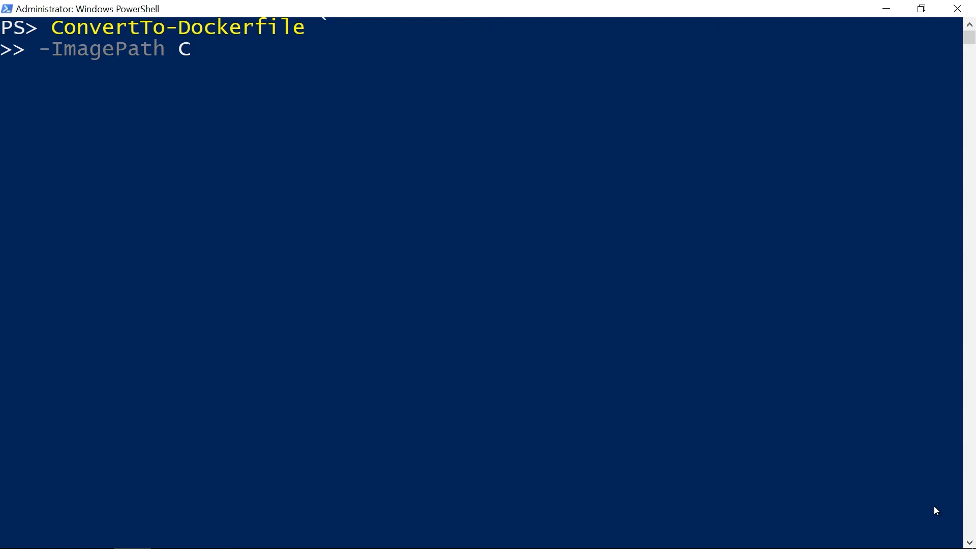
text(:\VMs\win2003-iis.vhd `)
text(-Output)
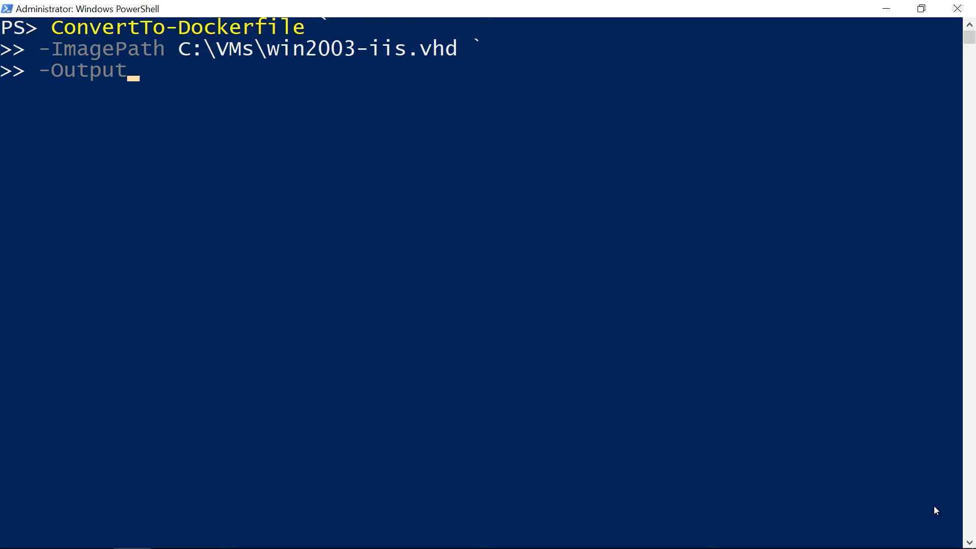
text(Path C:\mta `)
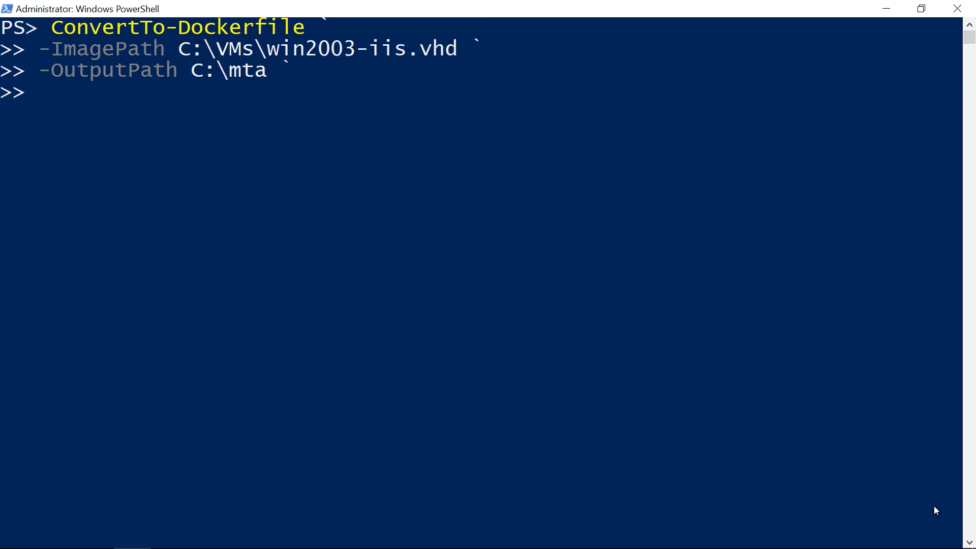
text(-Artifact)
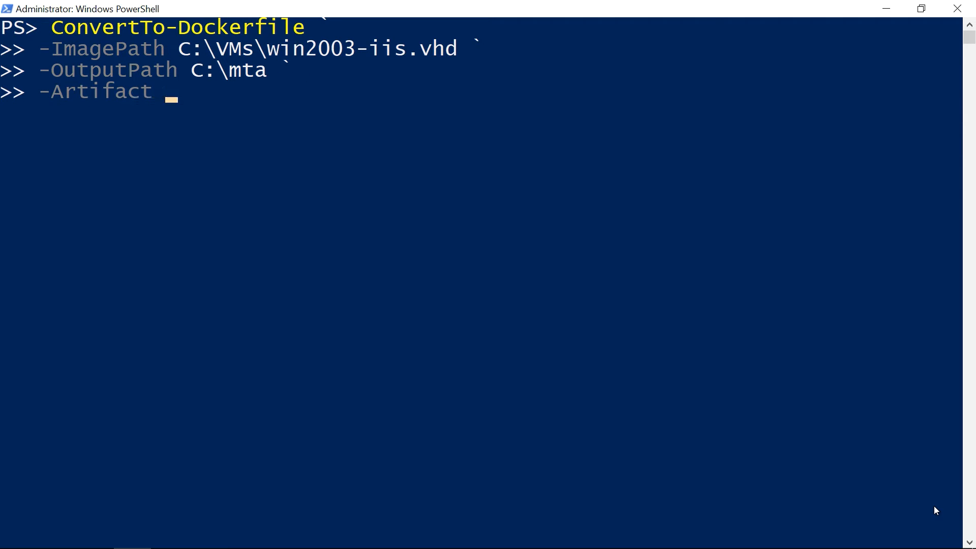
text(IIS `)
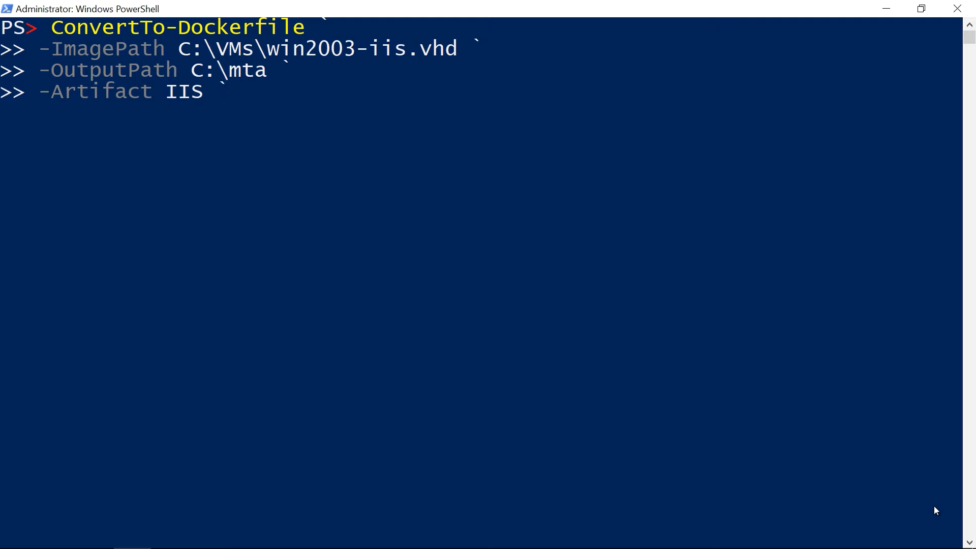
text(-ArtifactParam)
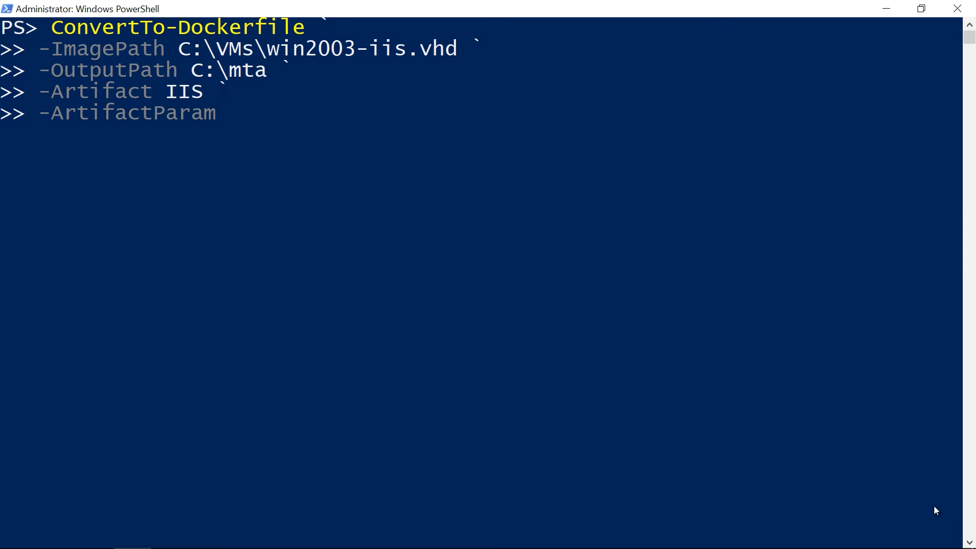
text(SignUp.W)
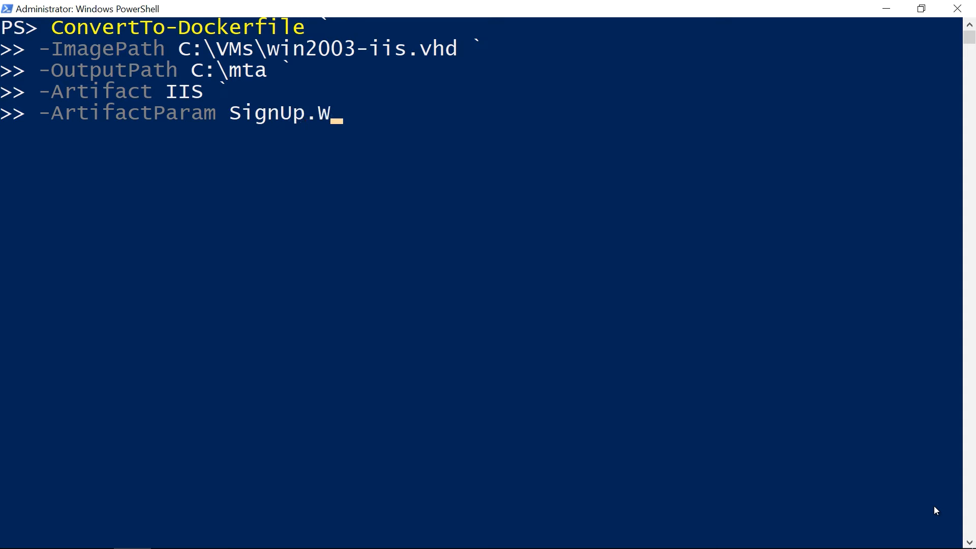
text(eb `)
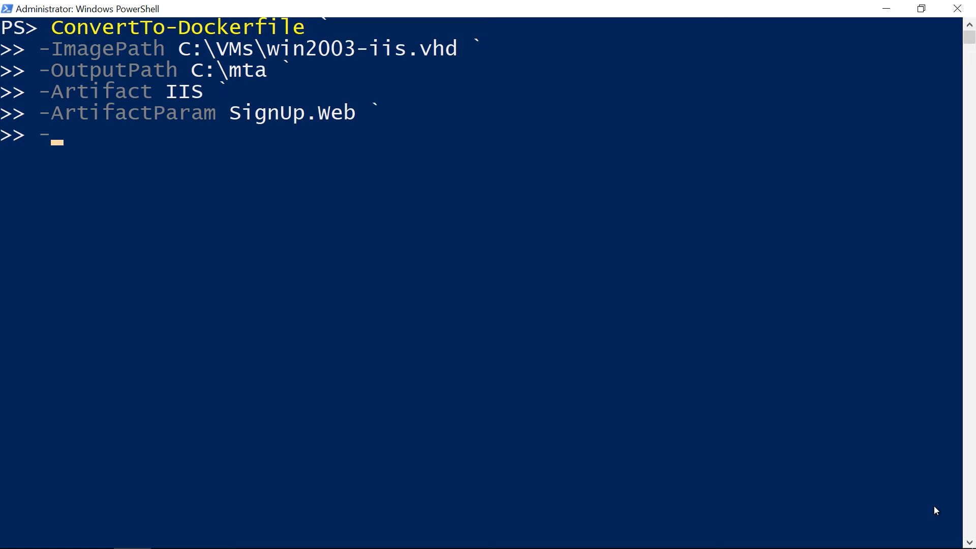
text(Verbose)
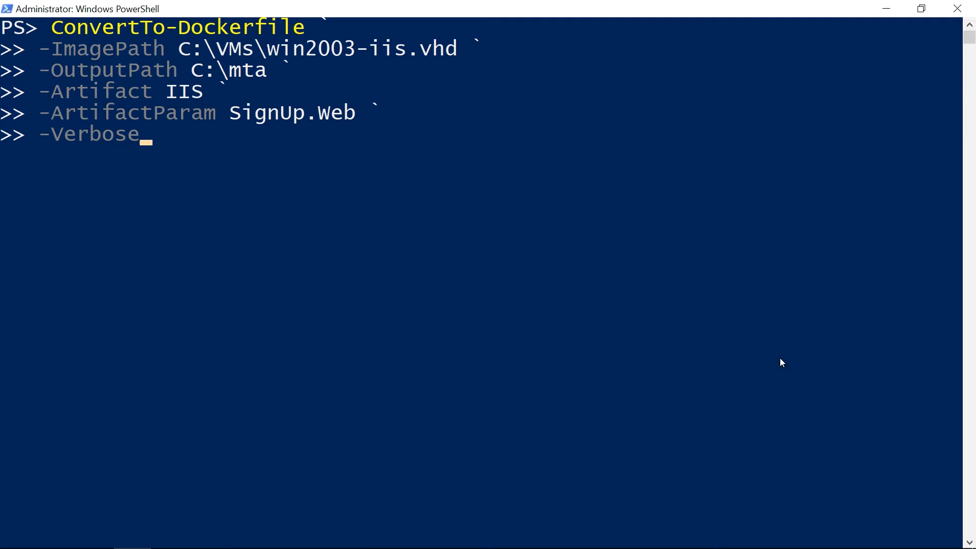
key(Enter)
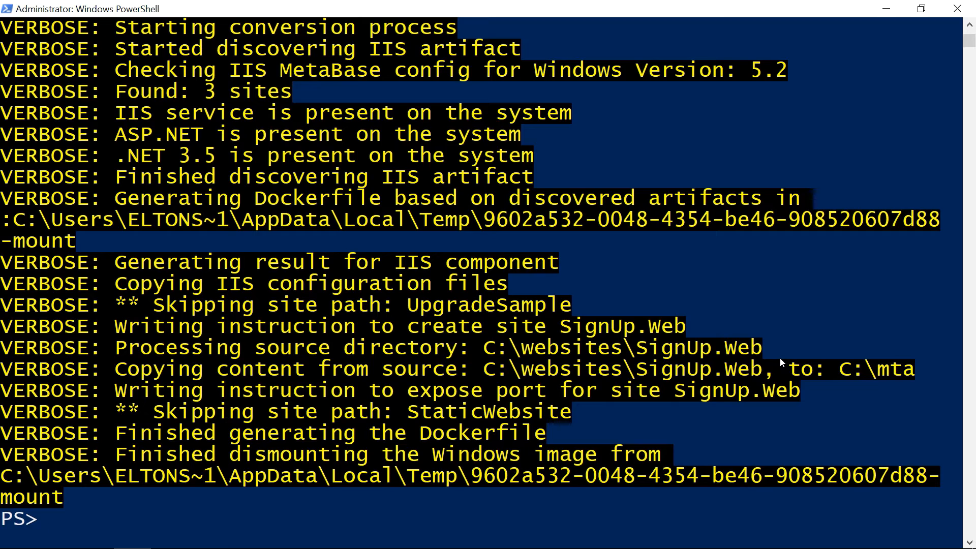
- Open C:\mta in VS Code with 'code C:\mta\' and expand the SignUp.Web folder
text(code C)
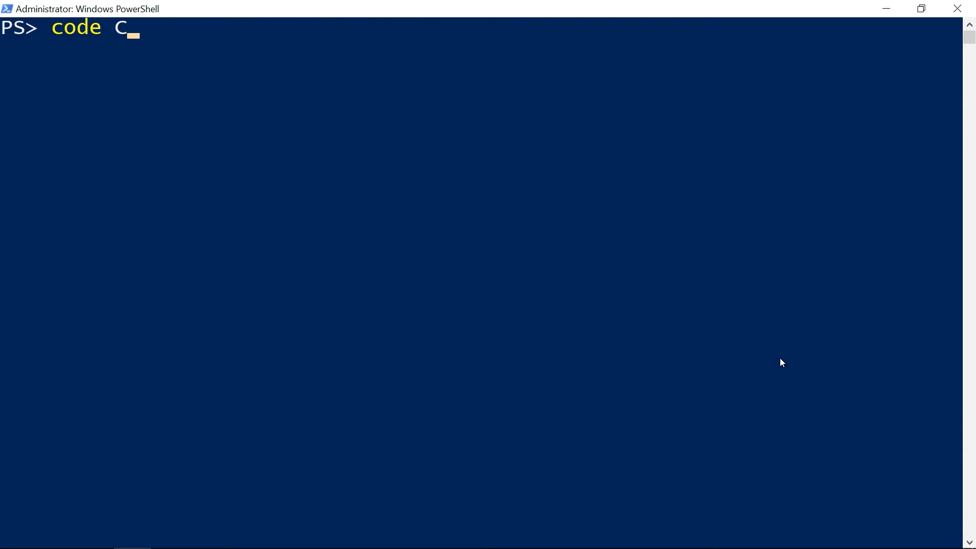
text(:\mta\)
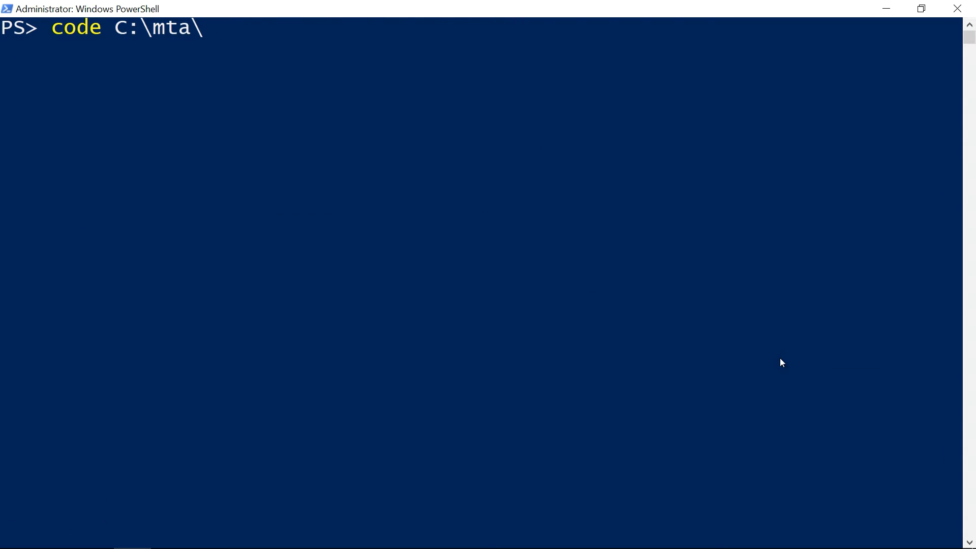
key(Enter)
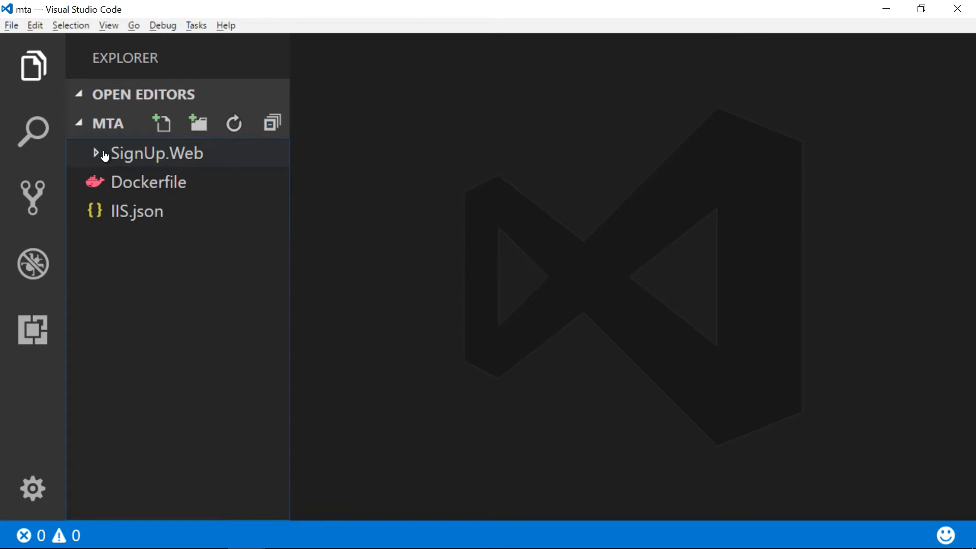
click(157, 152)
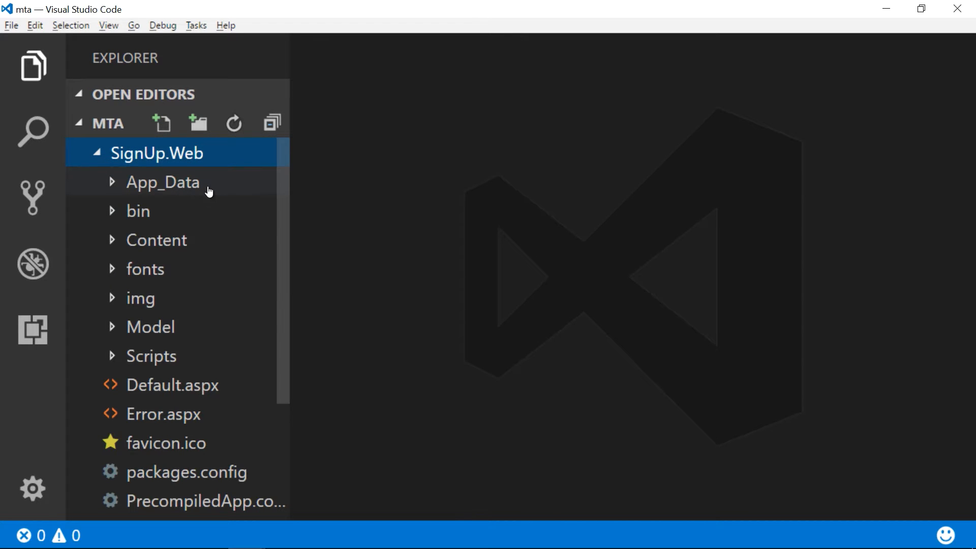
scroll(down, 3)
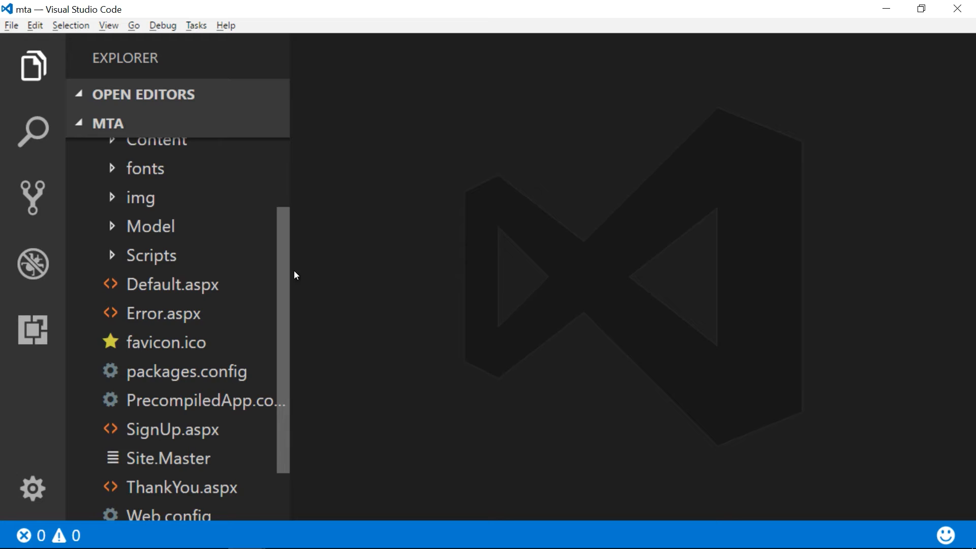
scroll(down, 3)
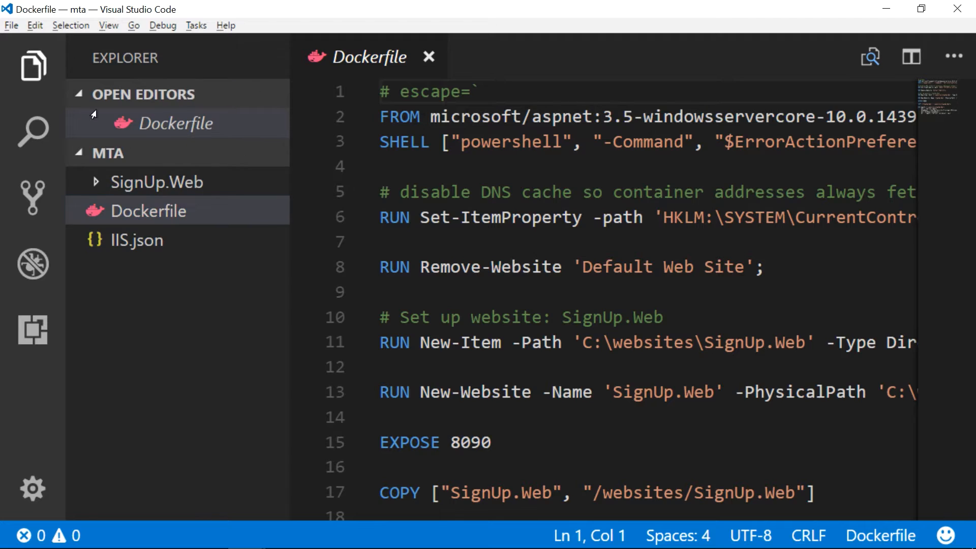
- Hide the sidebar and scroll through the generated Dockerfile to review its lines
click(31, 63)
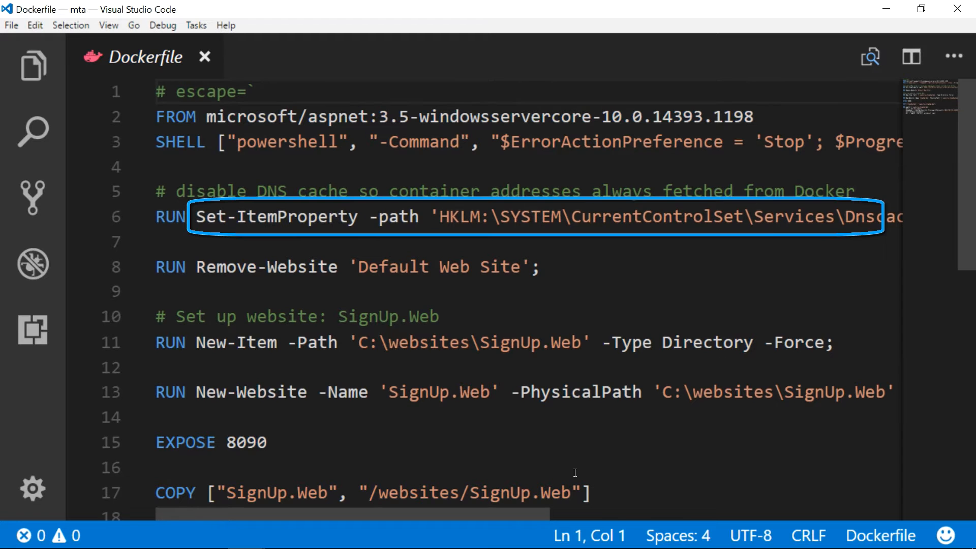
mouse_move(559, 502)
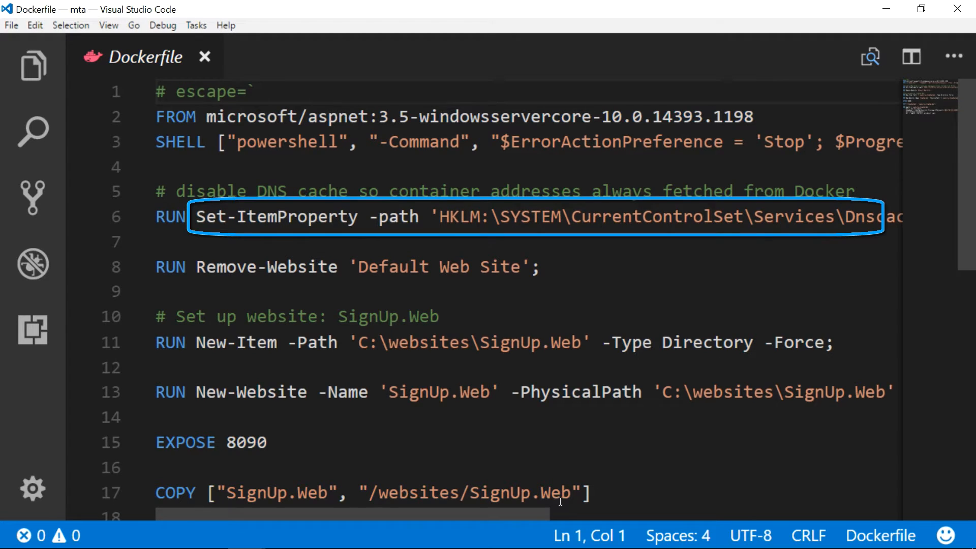
scroll(right, 3)
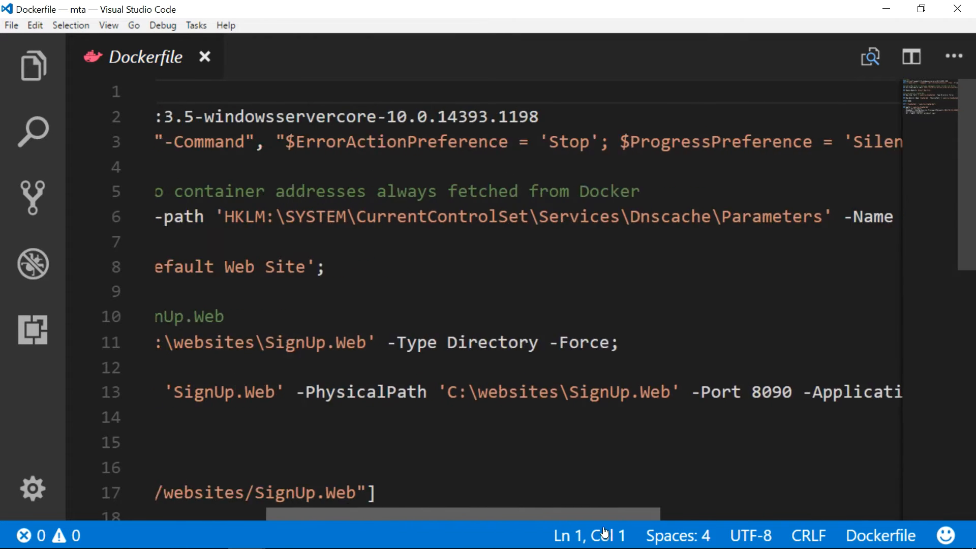
scroll(left, 3)
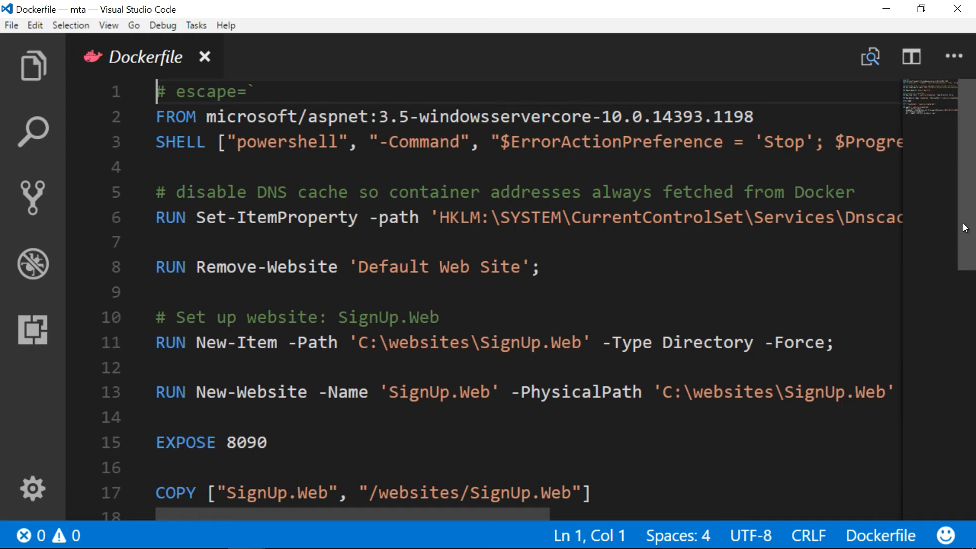
scroll(down, 3)
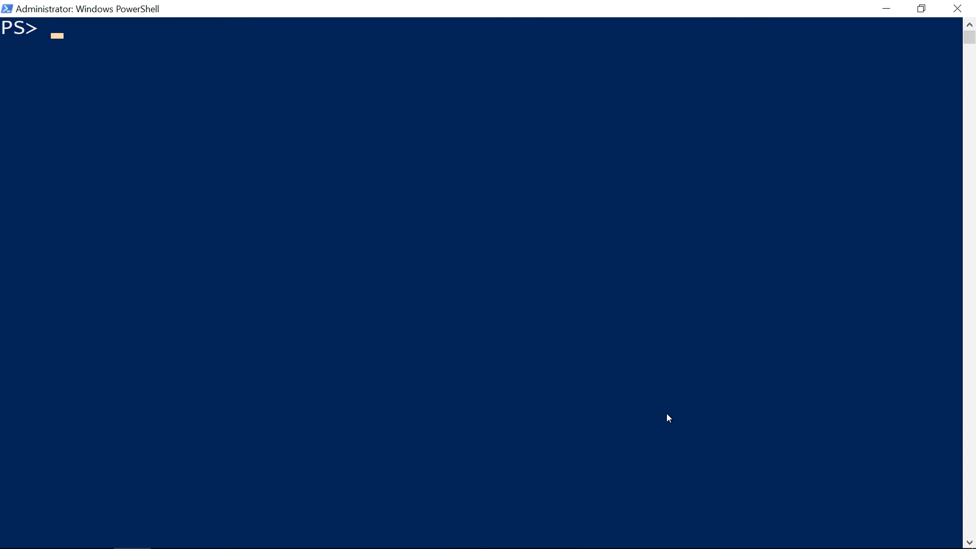
- From C:\mta, build the image with docker image build -t newsletter/signup-app:v1
text(cd C:\)
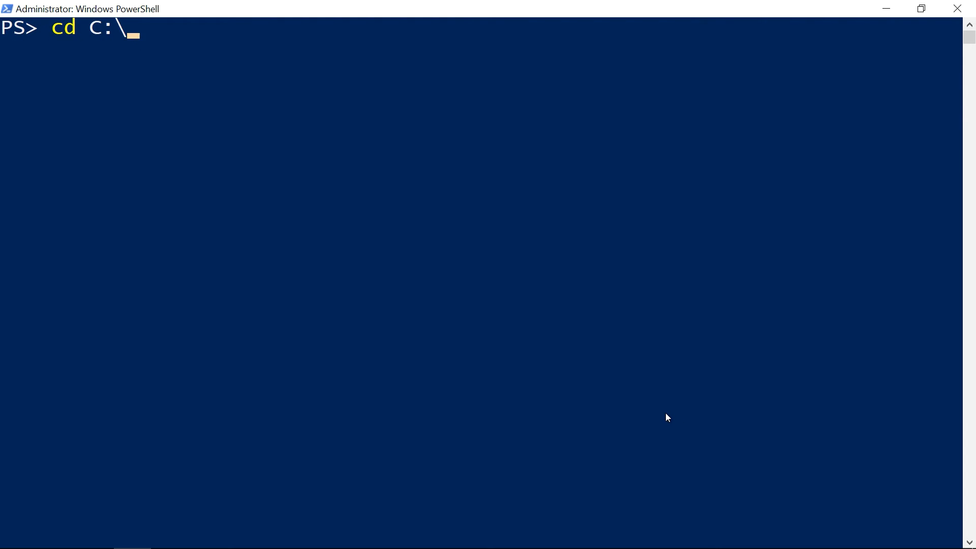
text(mta\)
text(ls)
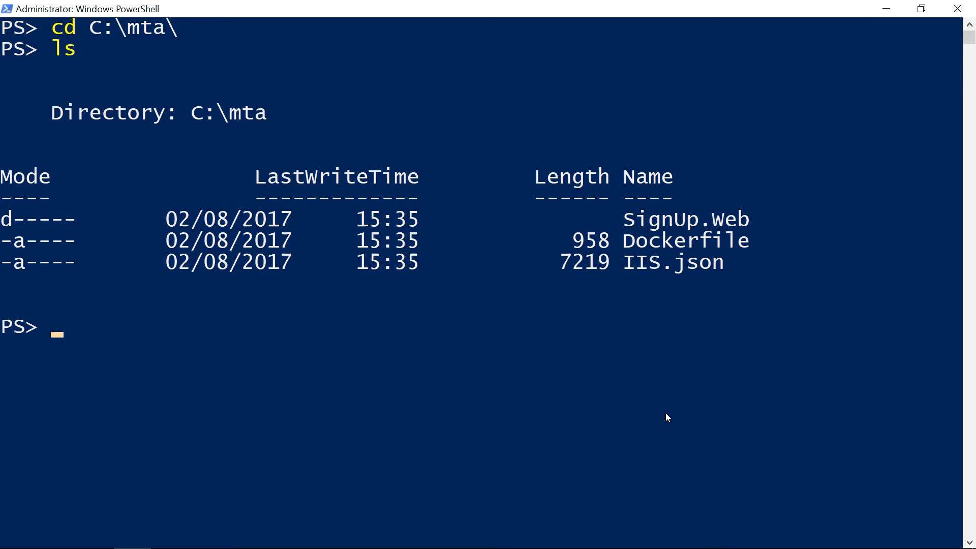
text(docker i)
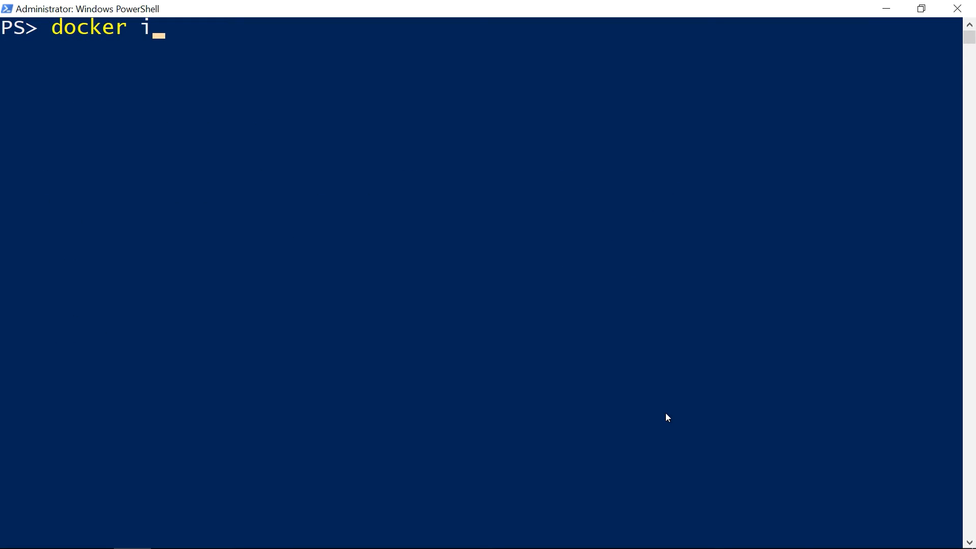
text(mage build -t)
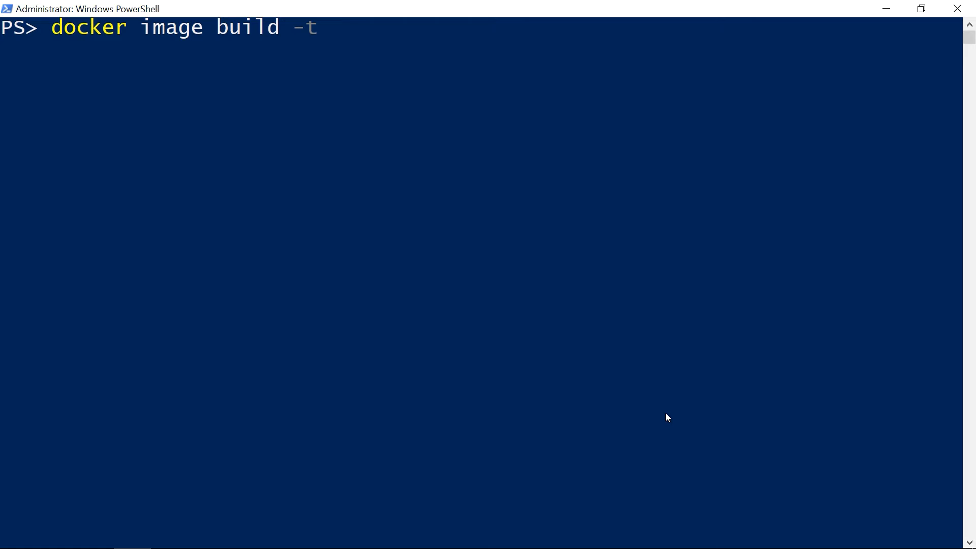
text(newslett)
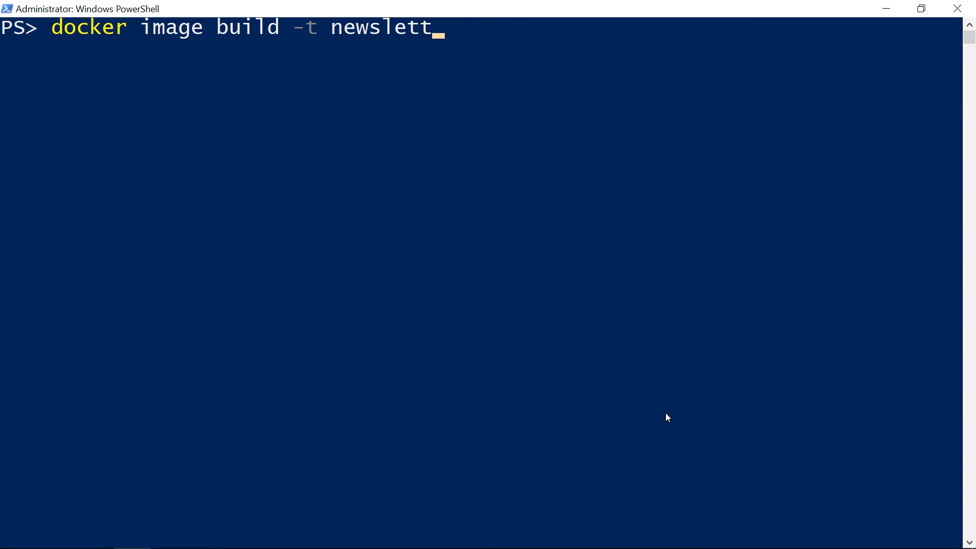
text(er/signup)
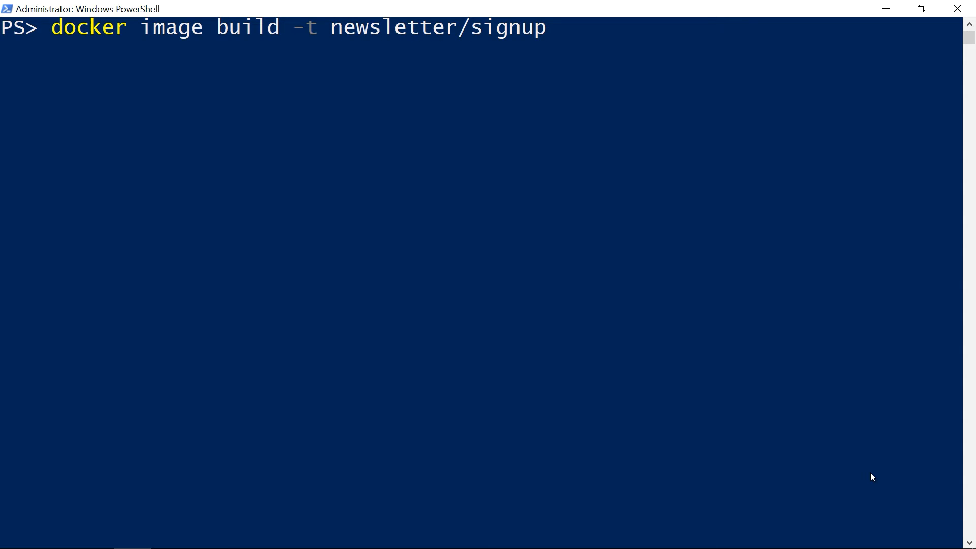
text(-app:v1)
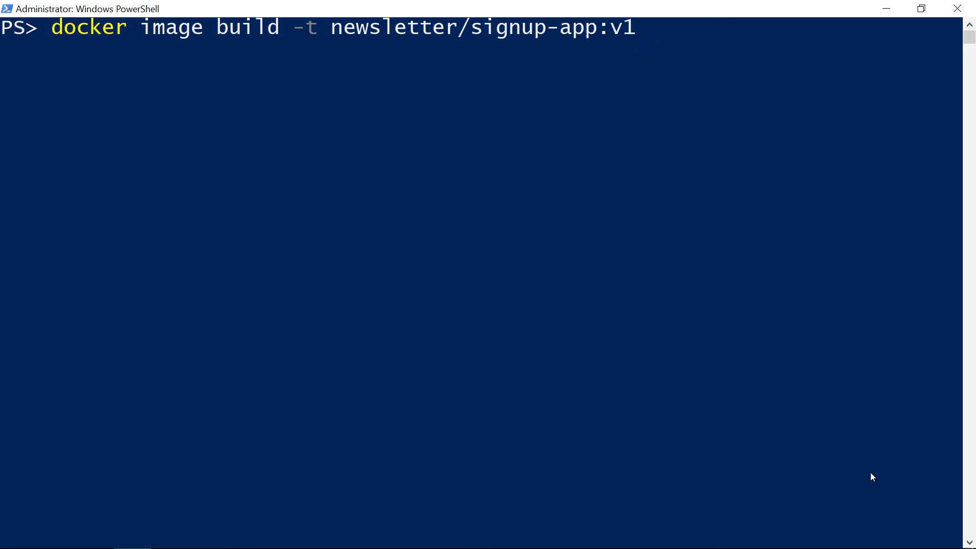
text(.)
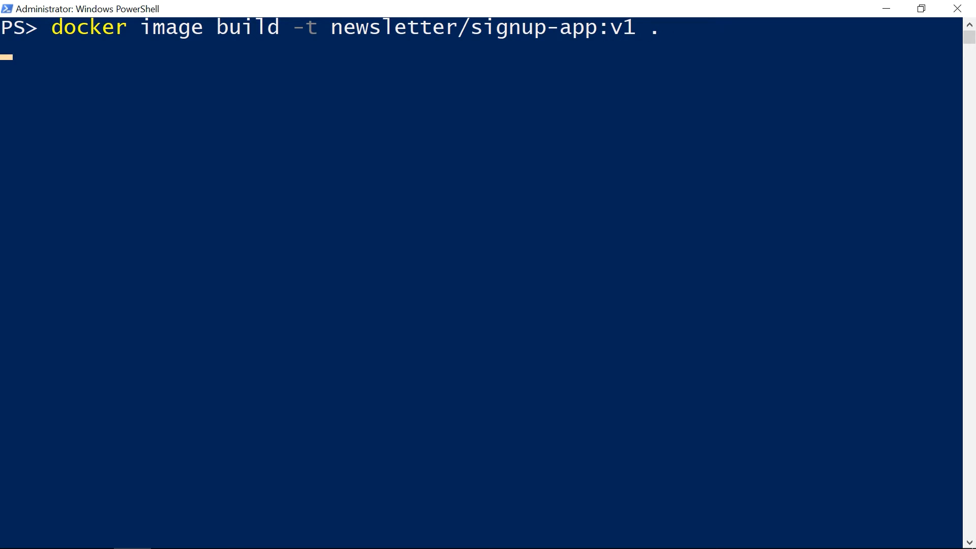
key(Enter)
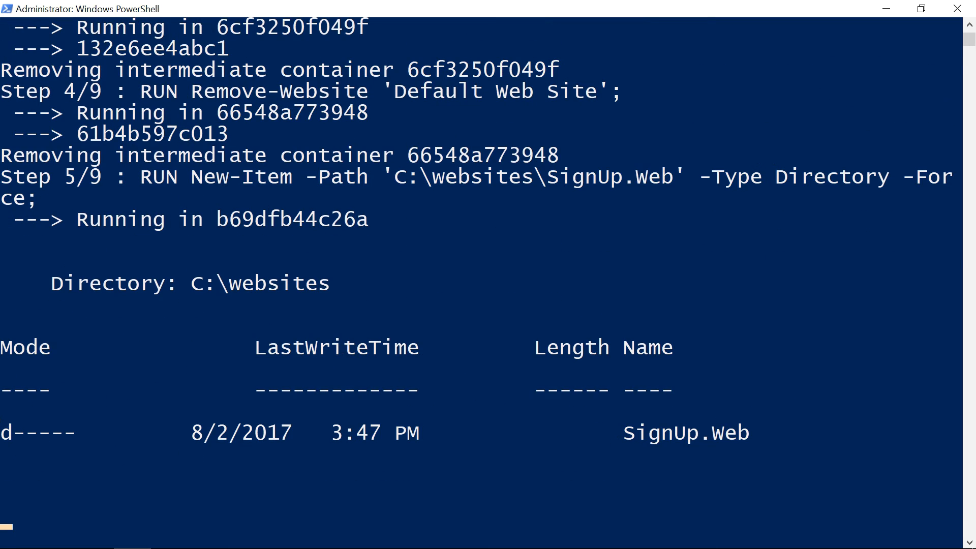
- Follow the build output to completion and clear the screen with cls
scroll(down, 3)
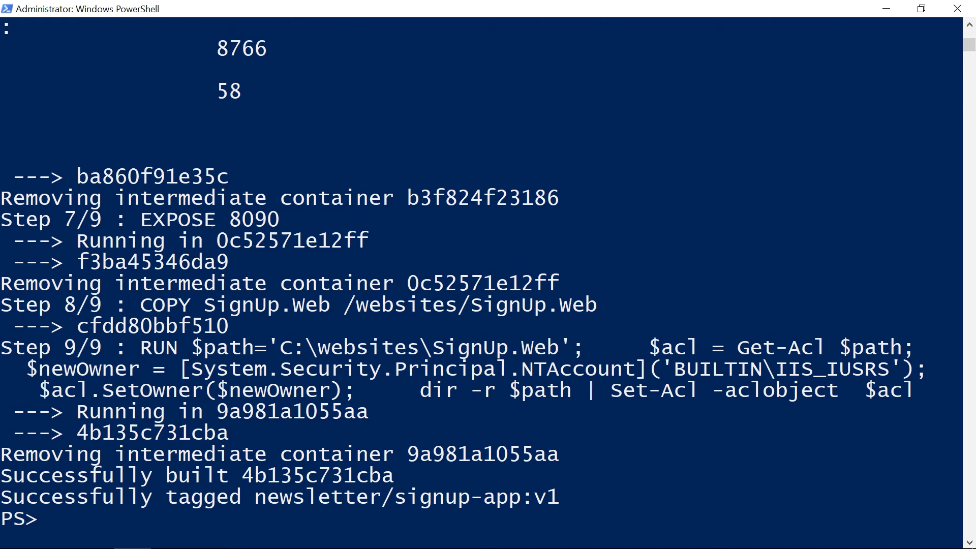
text(cls)
text(docker)
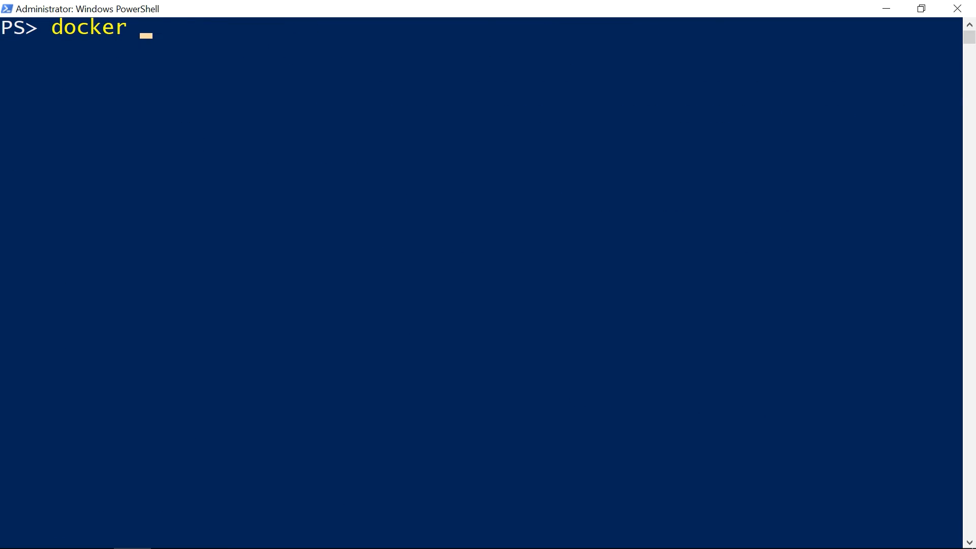
- Run a detached newsletter/signup-app:v1 container publishing port 8090
text(container r)
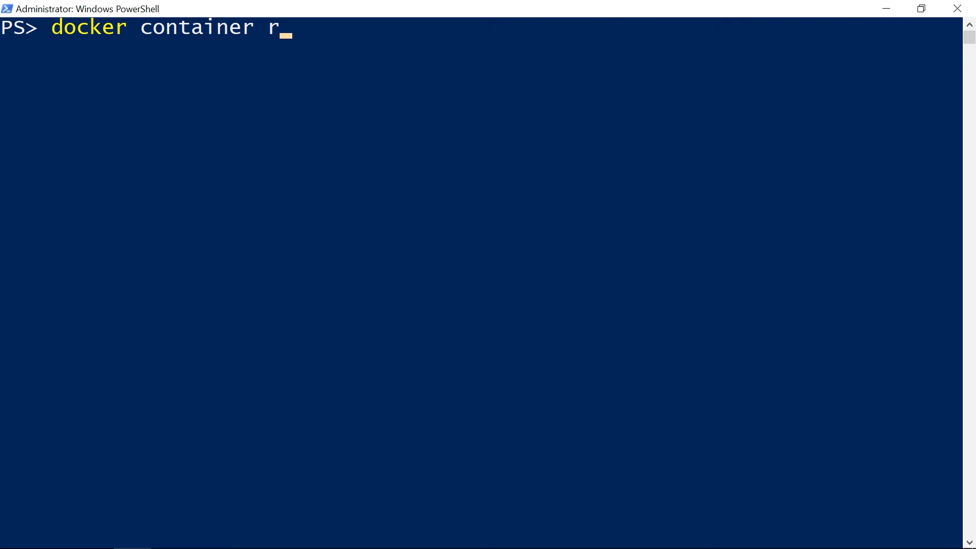
text(un --detach -)
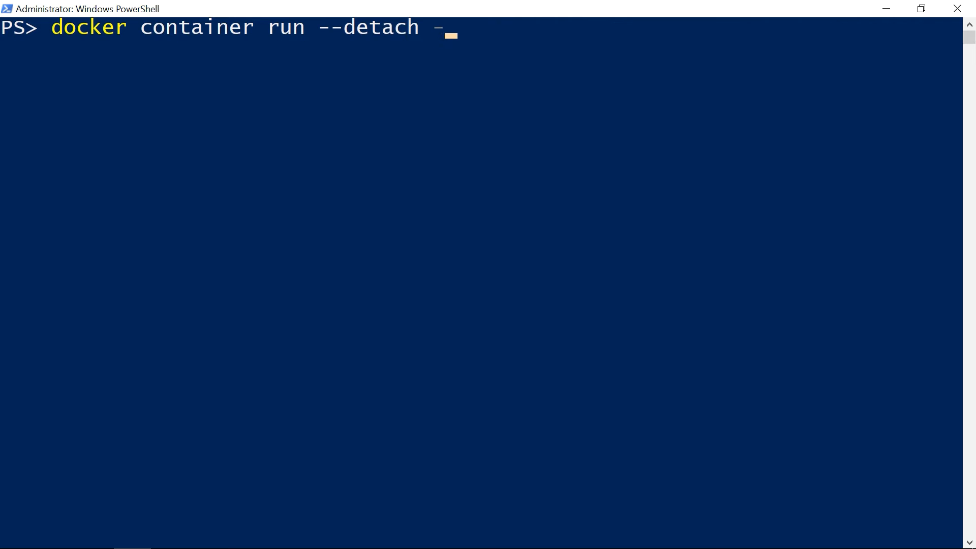
text(-publish 809)
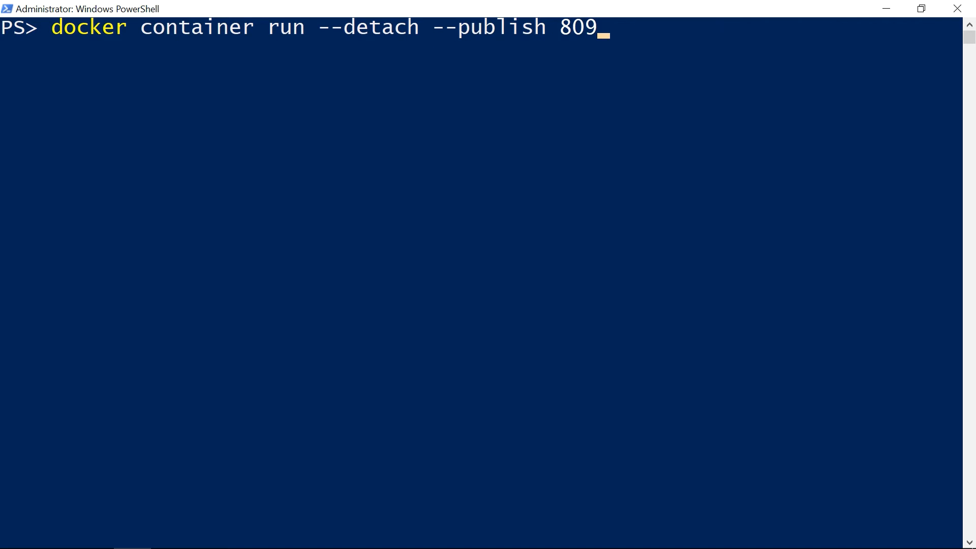
text(0)
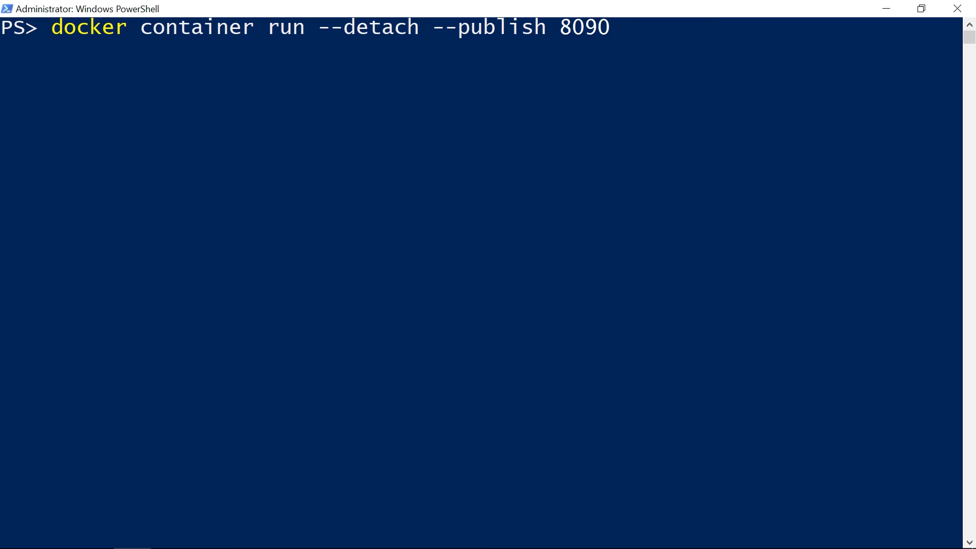
text(newsletter/signup-app:v1)
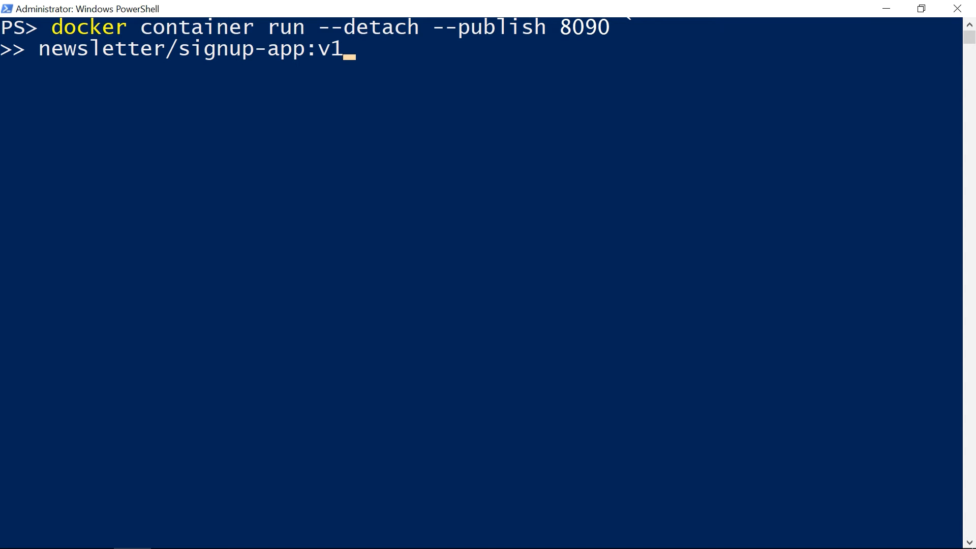
key(Enter)
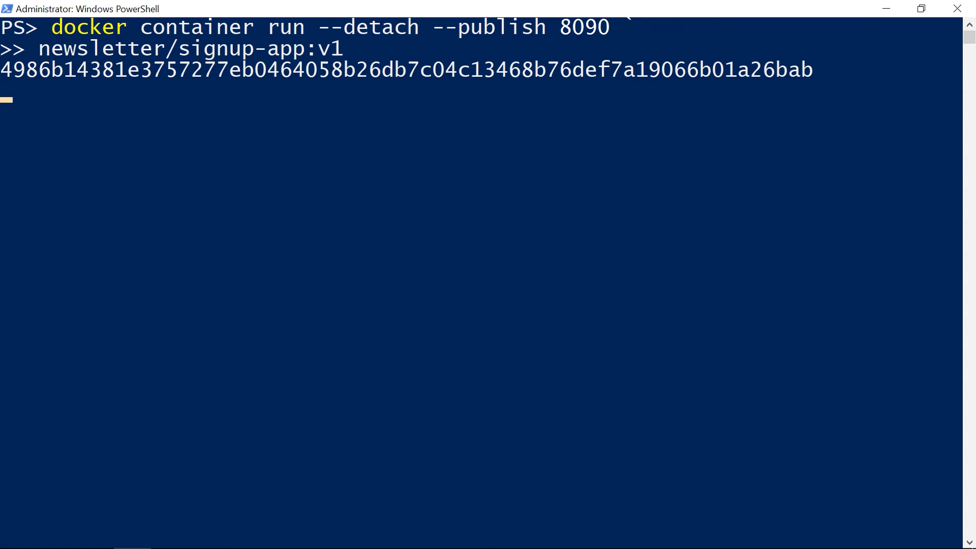
- List running containers with docker container ls and begin a docker container inspect command
text(docker)
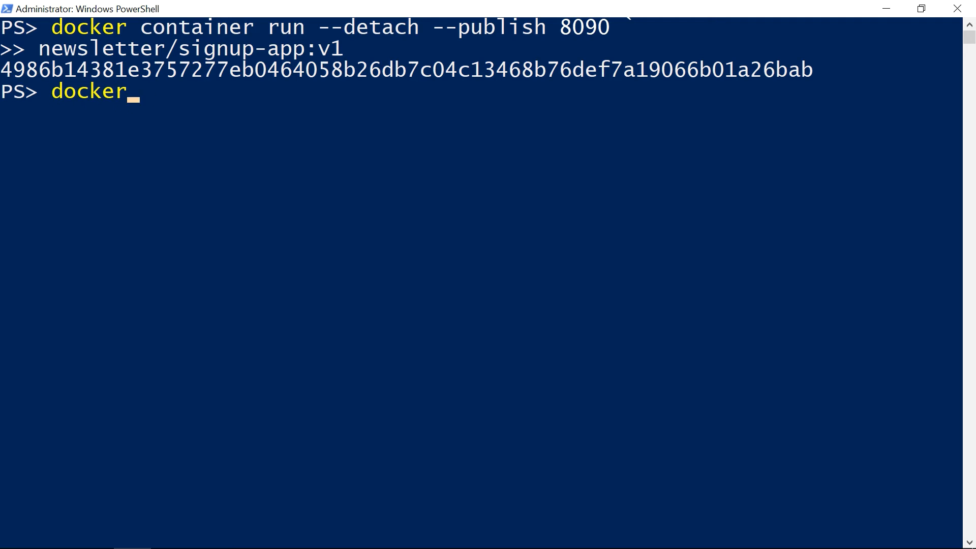
text(container ls)
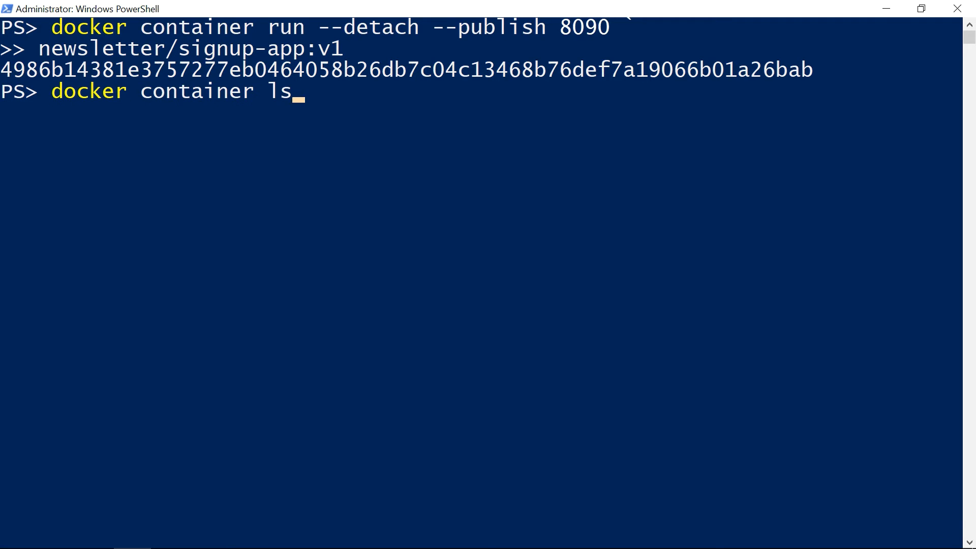
key(Enter)
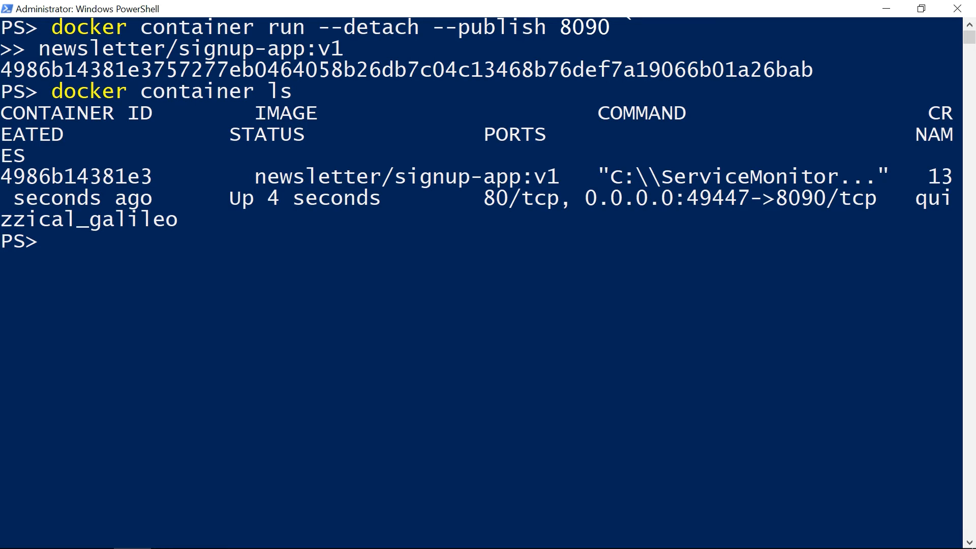
text(docker)
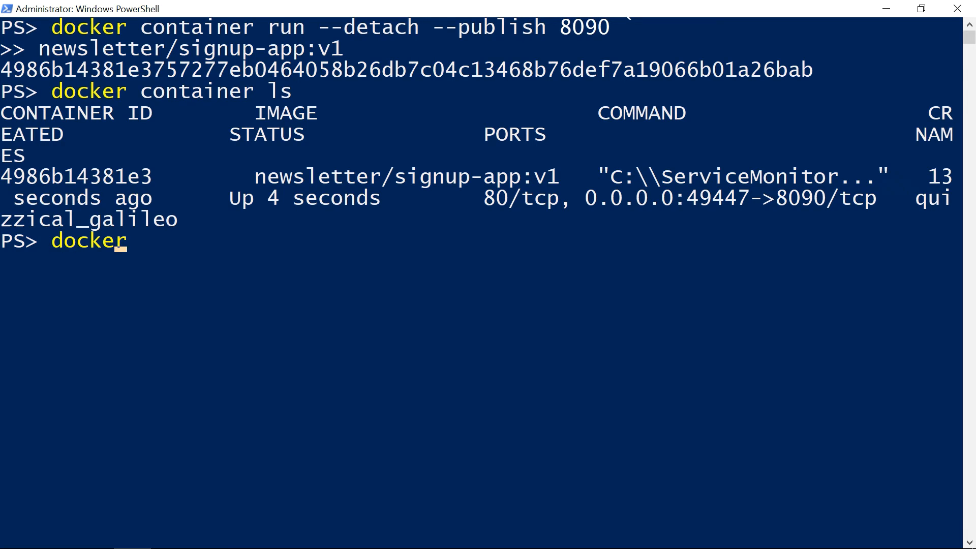
text(container in)
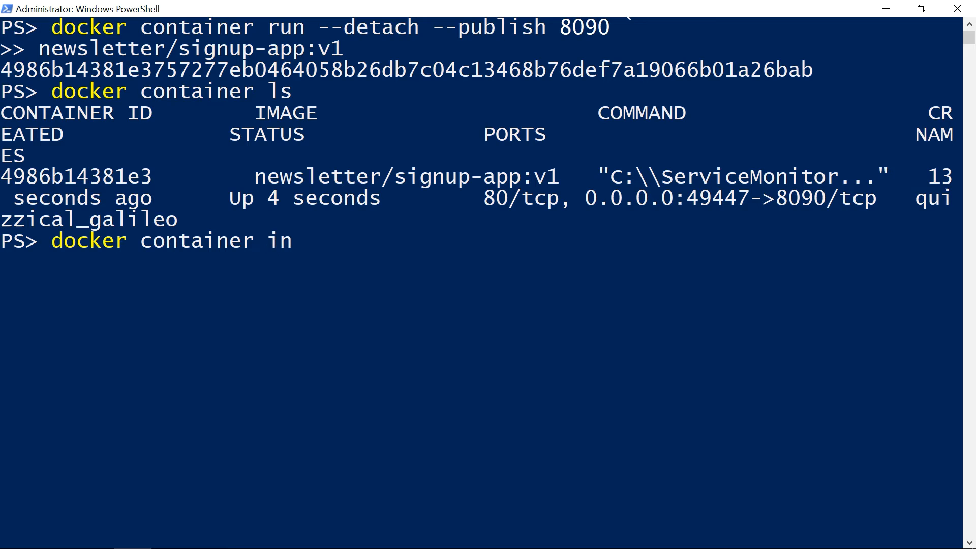
text(spect)
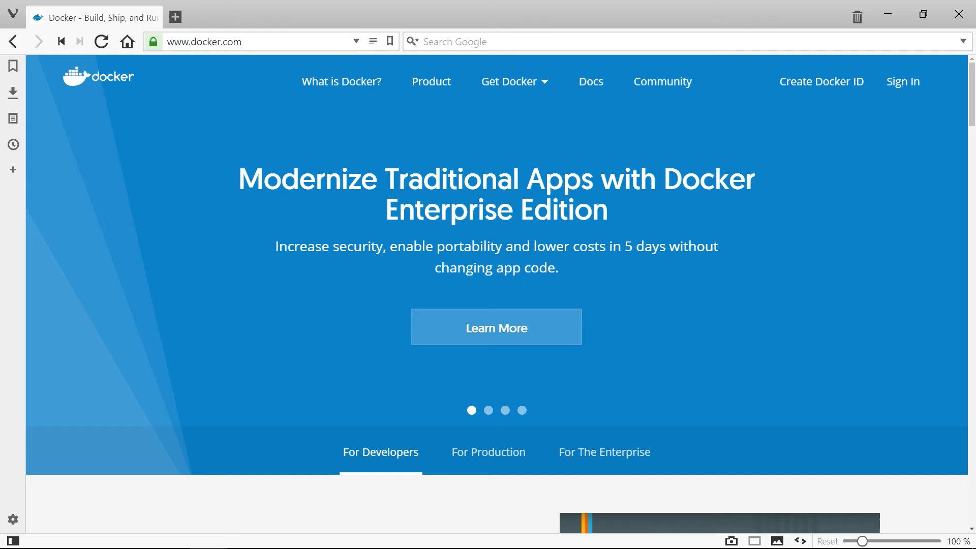
- Enter the container address 172.24.34.47:8090 in Vivaldi's address bar
text(172.24.34.47)
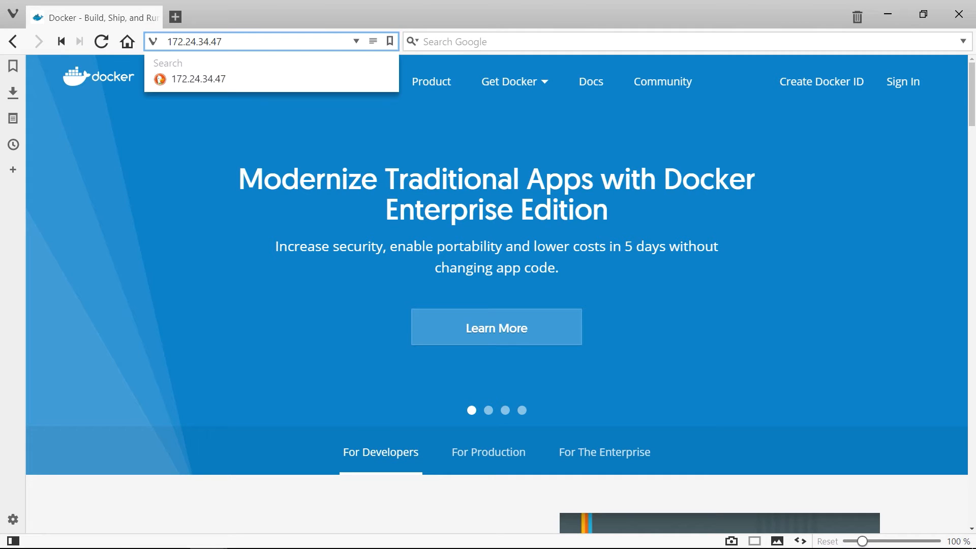
text(:8090)
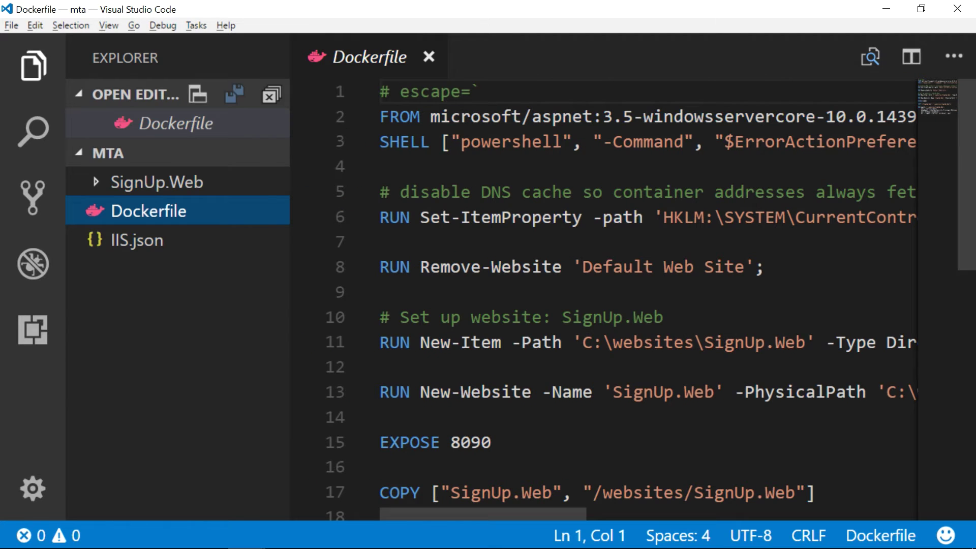
- Open SignUp.Web's Web.config and scroll to its connectionStrings section
click(157, 181)
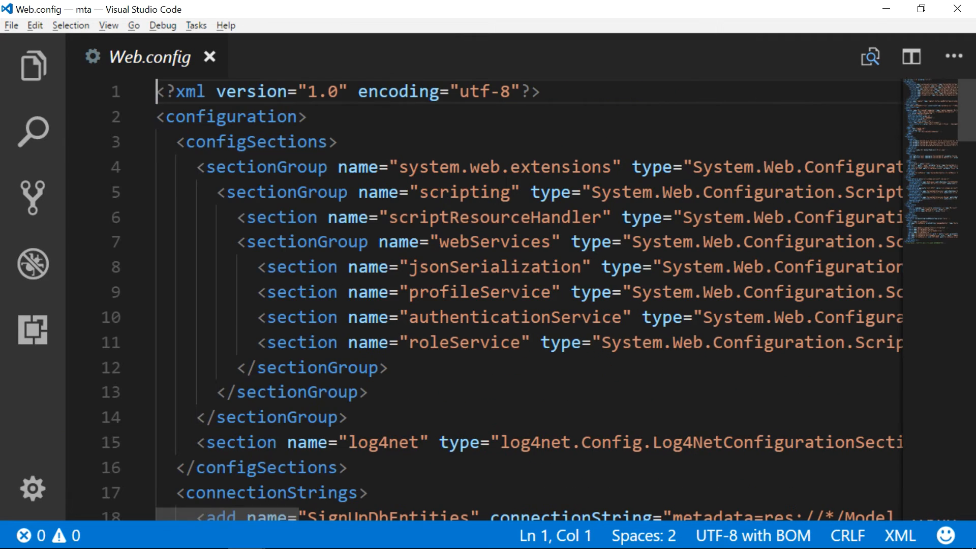
scroll(down, 3)
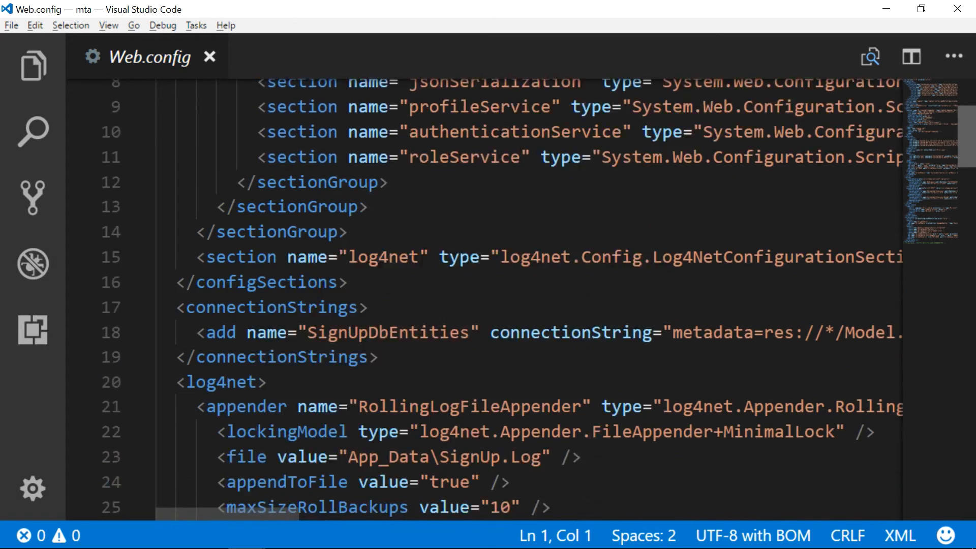
scroll(down, 3)
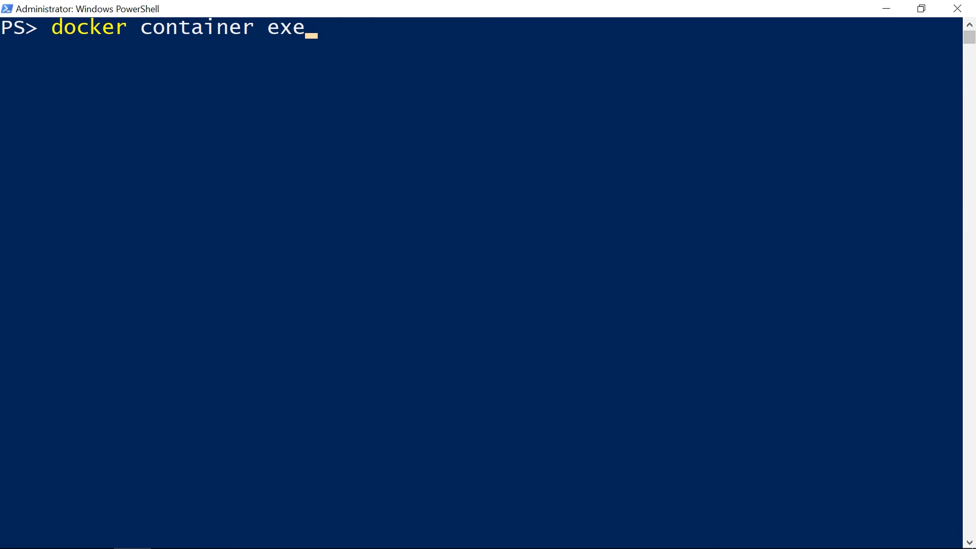
- Start an interactive PowerShell session inside container 498 with docker container exec --interactive --tty
text(c --interactive --tty 498 p)
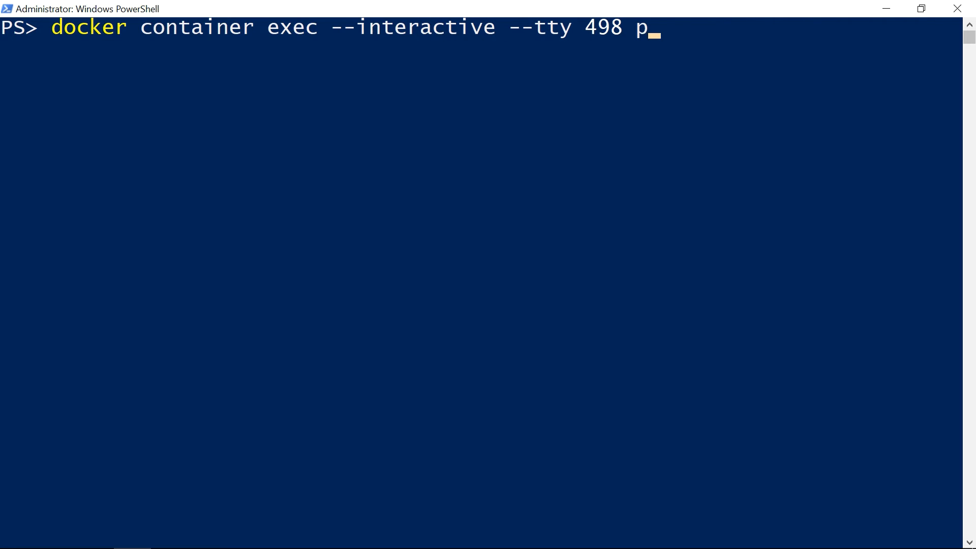
text(owershell)
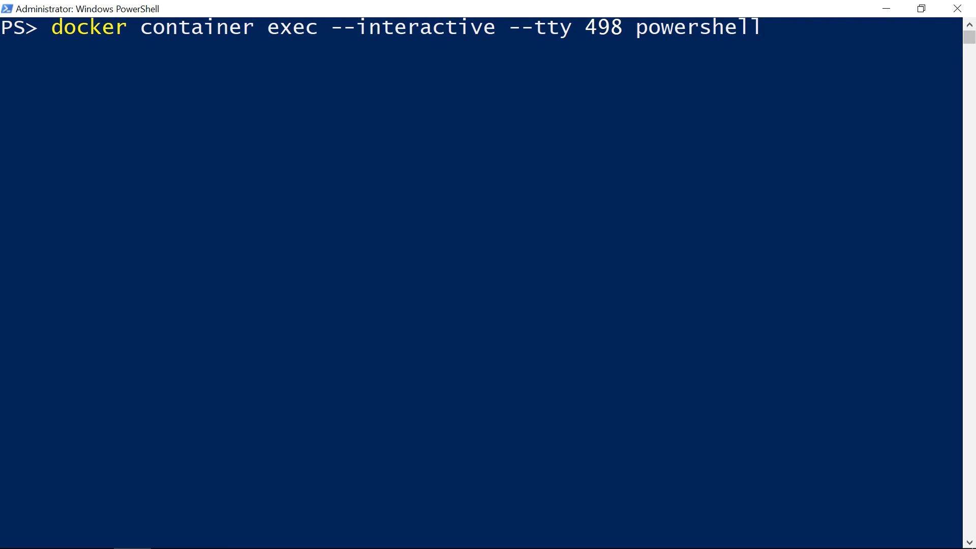
key(Enter)
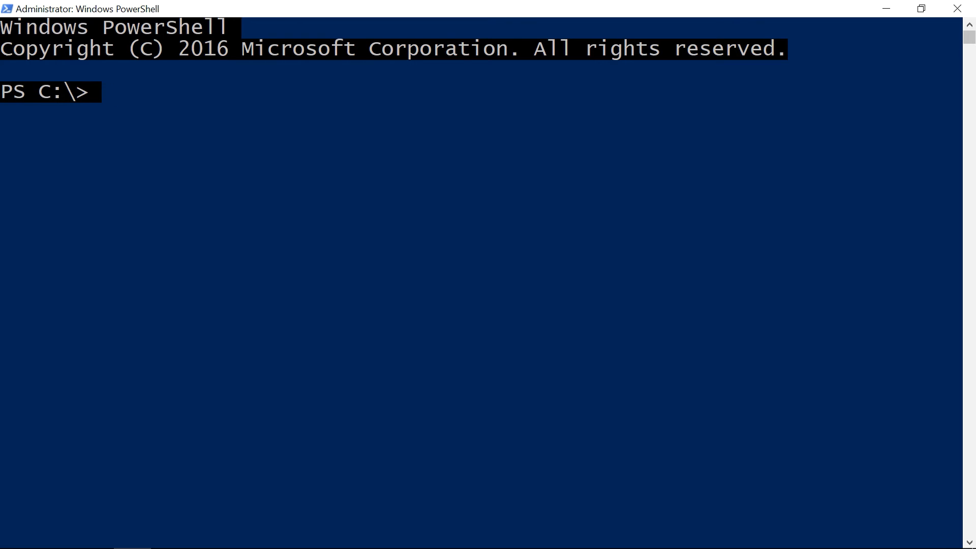
- Begin a Get-Content command for the C:\websites\SignUp.Web site files using Tab completion
text(Get-Content C:\websites\SignUp.Web\)
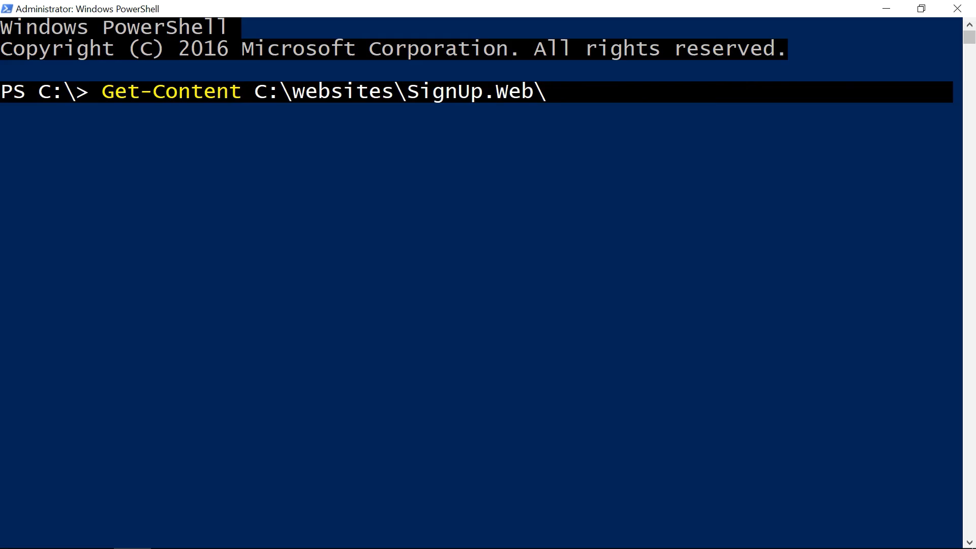
key(Enter)
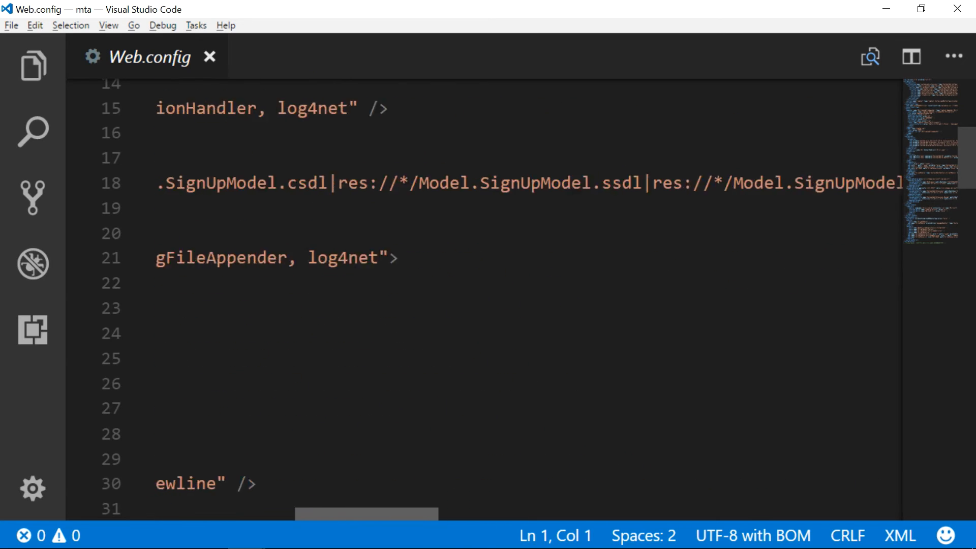
- Change the connection string's data source from . to signup-db in Web.config and save it
scroll(right, 3)
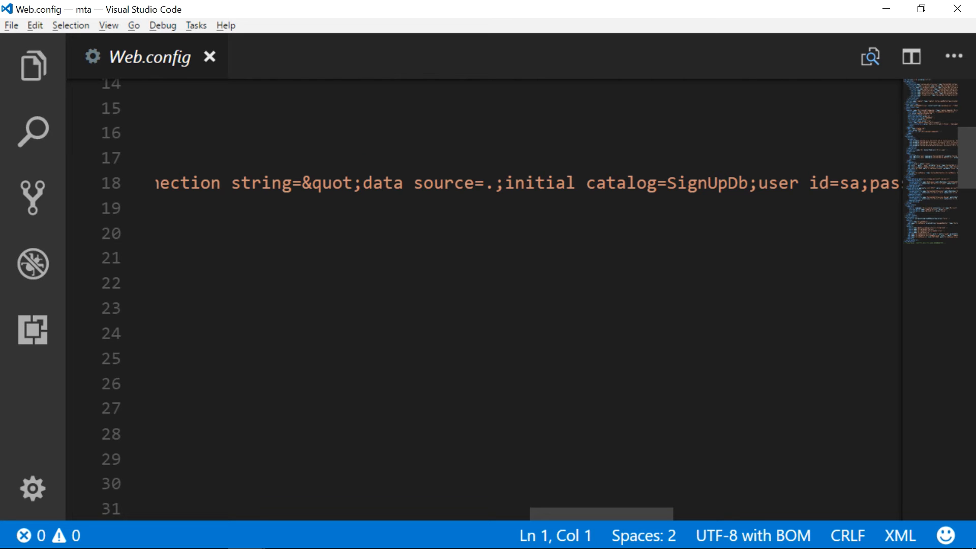
click(496, 183)
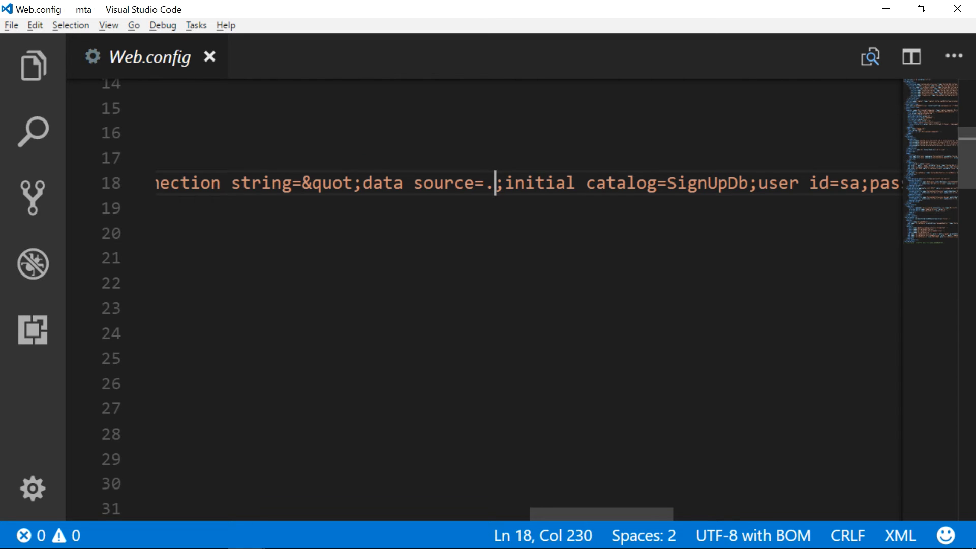
key(Backspace)
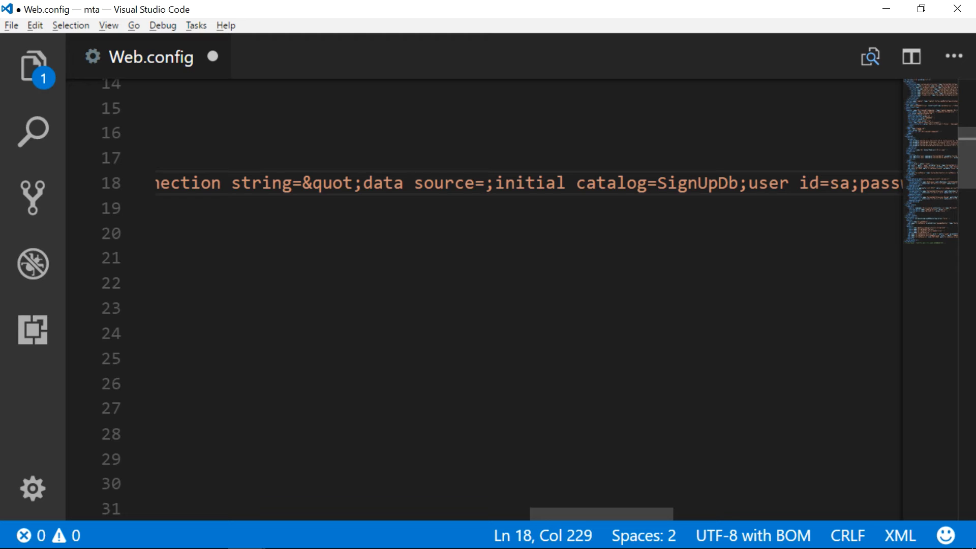
text(signup-)
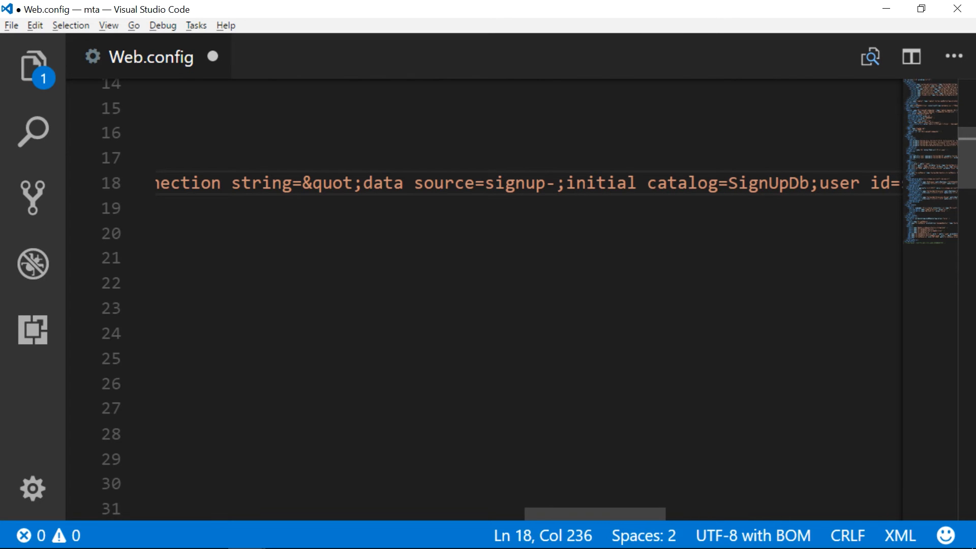
text(db)
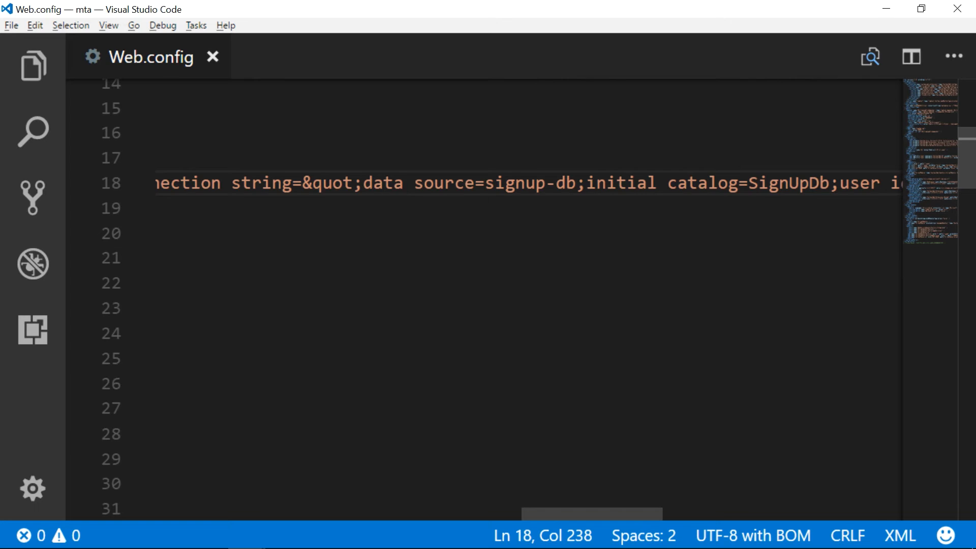
click(31, 65)
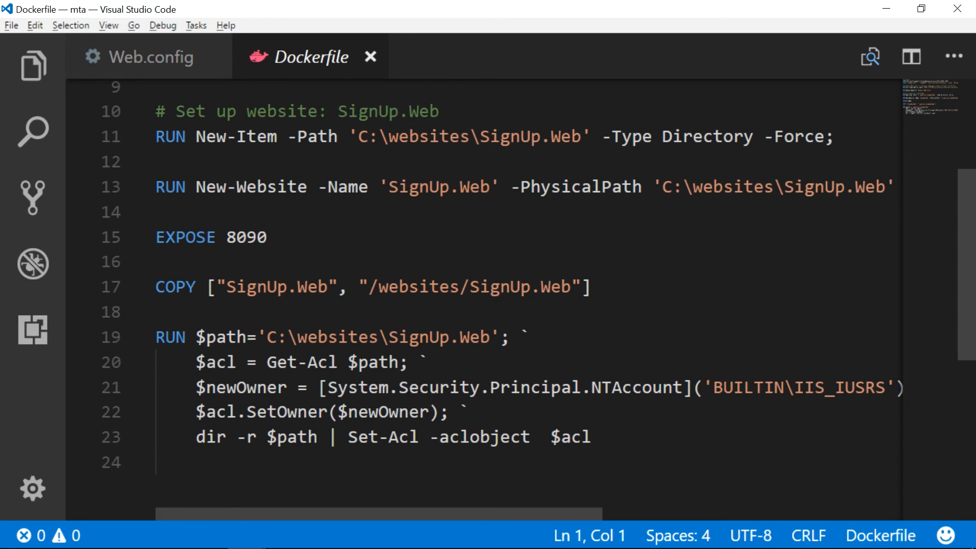
- Make the Dockerfile CMD start W3SVC, warm up localhost:8090 and tail SignUp.log with -Tail 1 -Wait
scroll(down, 3)
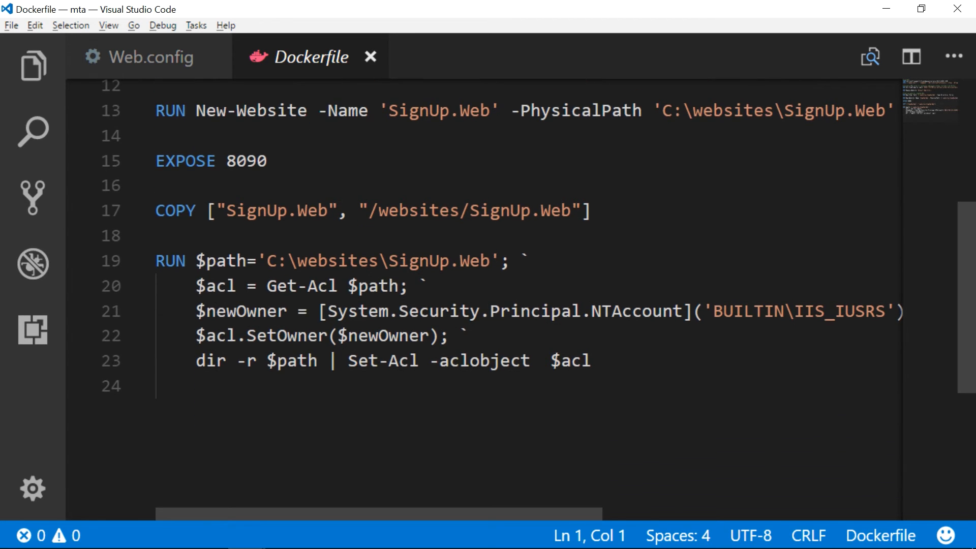
key(Enter)
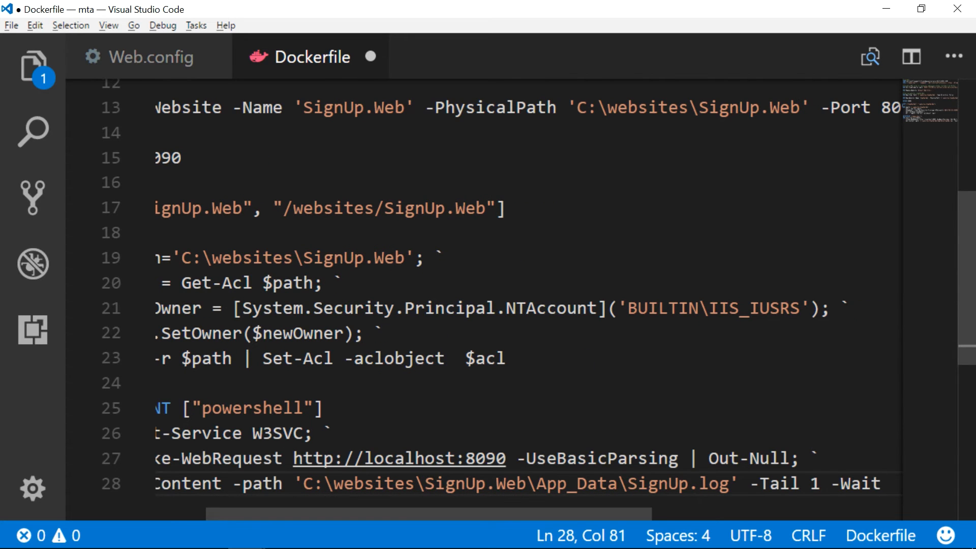
scroll(left, 3)
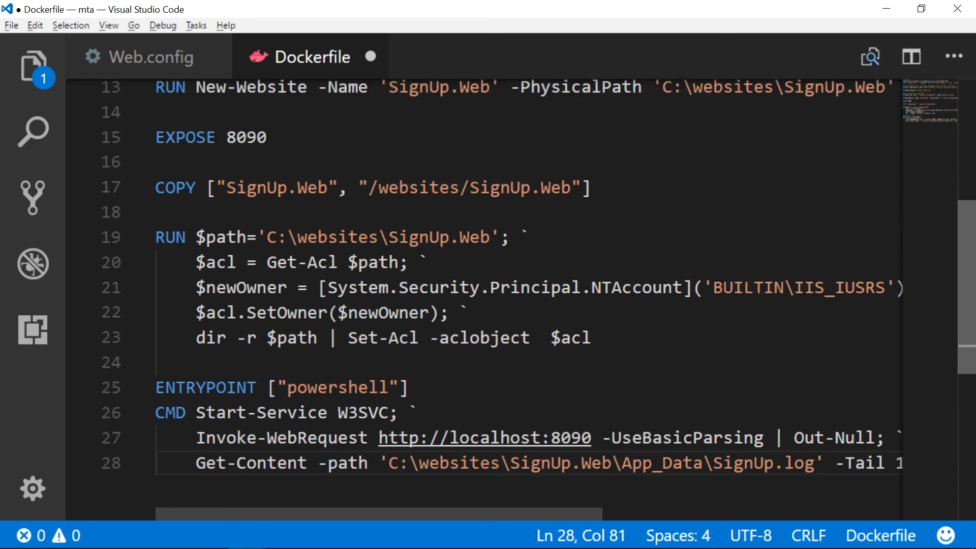
scroll(down, 3)
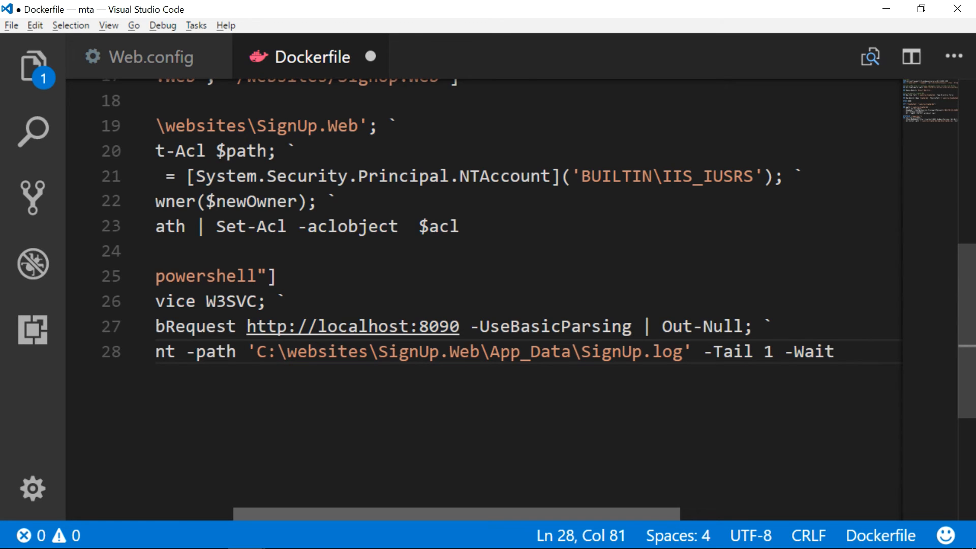
scroll(left, 3)
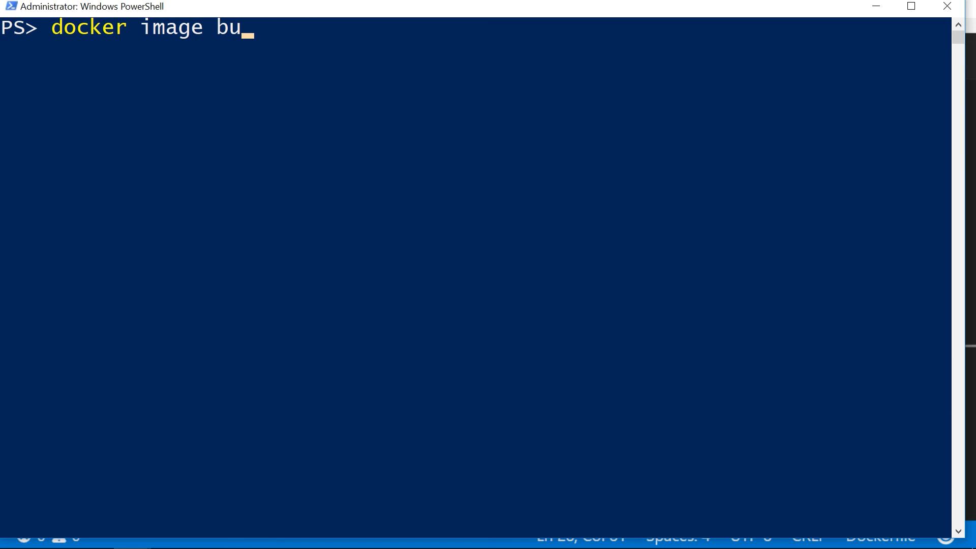
- Build the image newsletter/signup-app:v2 from the current folder and wait for all steps to finish
text(ild -t ne)
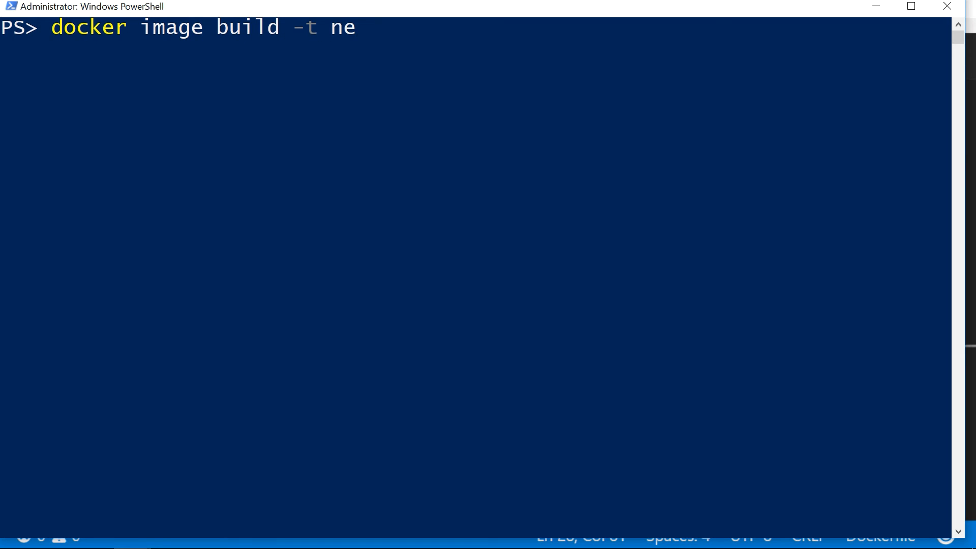
text(wsletter/)
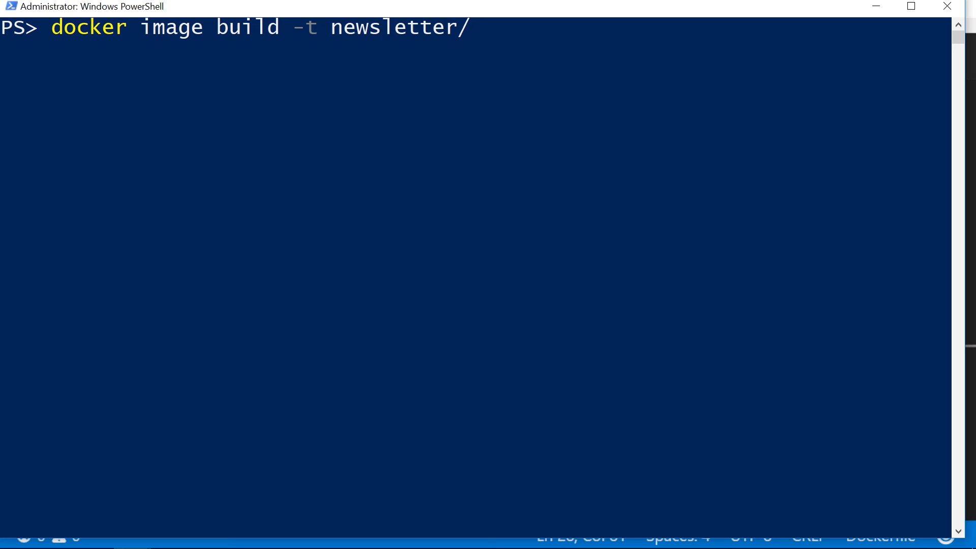
text(signup-app:)
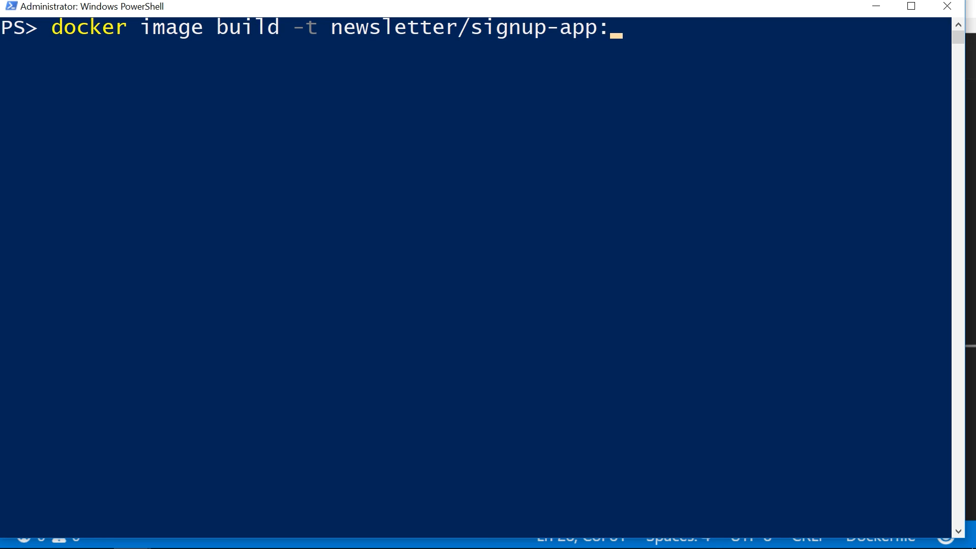
text(v2 .)
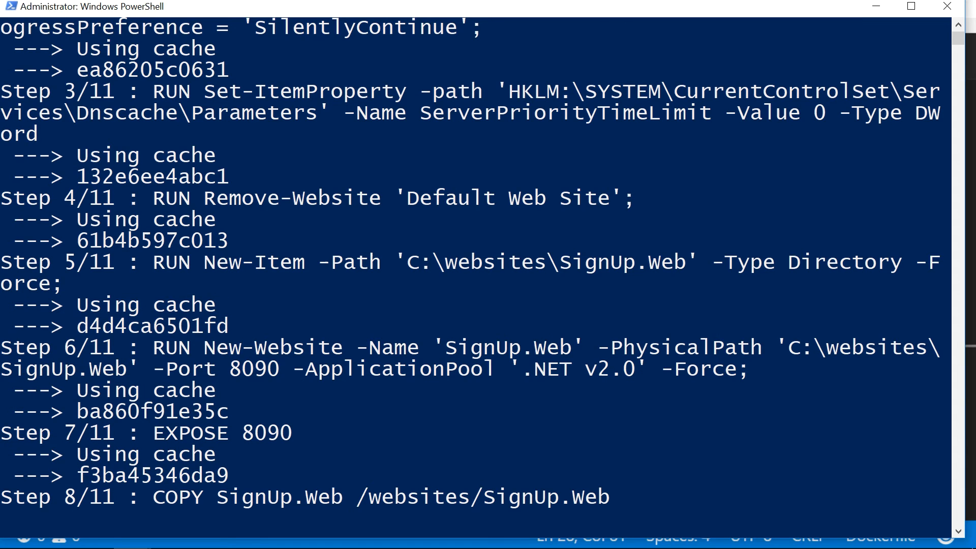
scroll(down, 3)
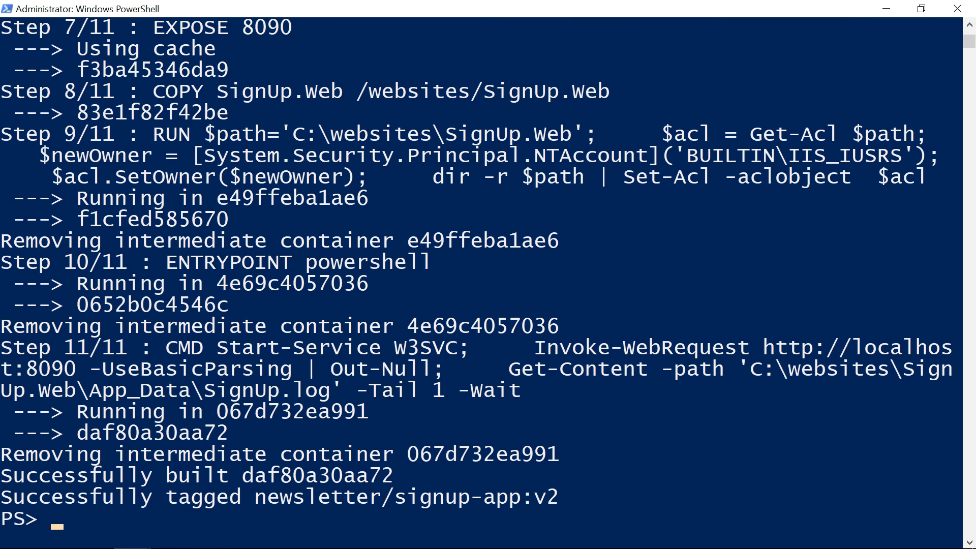
text(docker container)
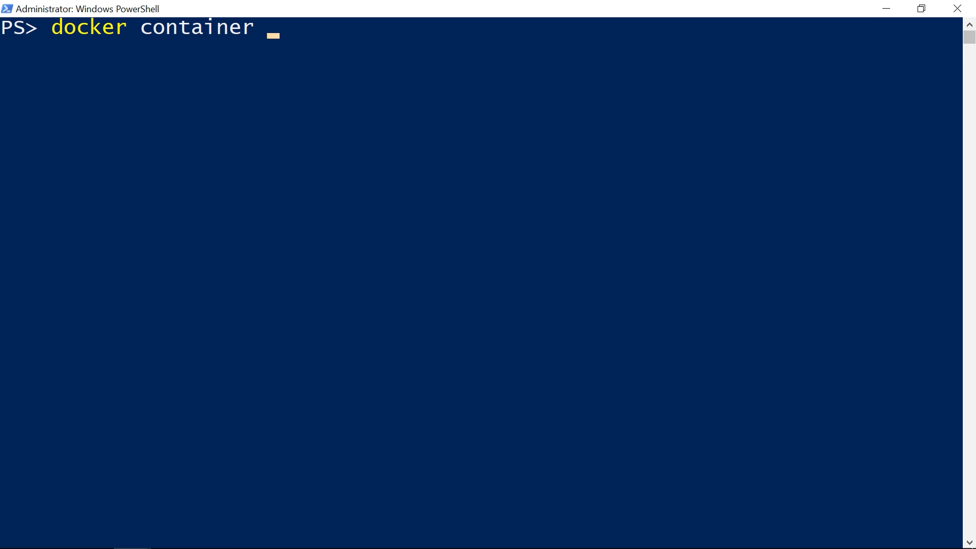
- Run a detached container named signup-db from the newsletter/signup-db:v1 image
text(run --detach)
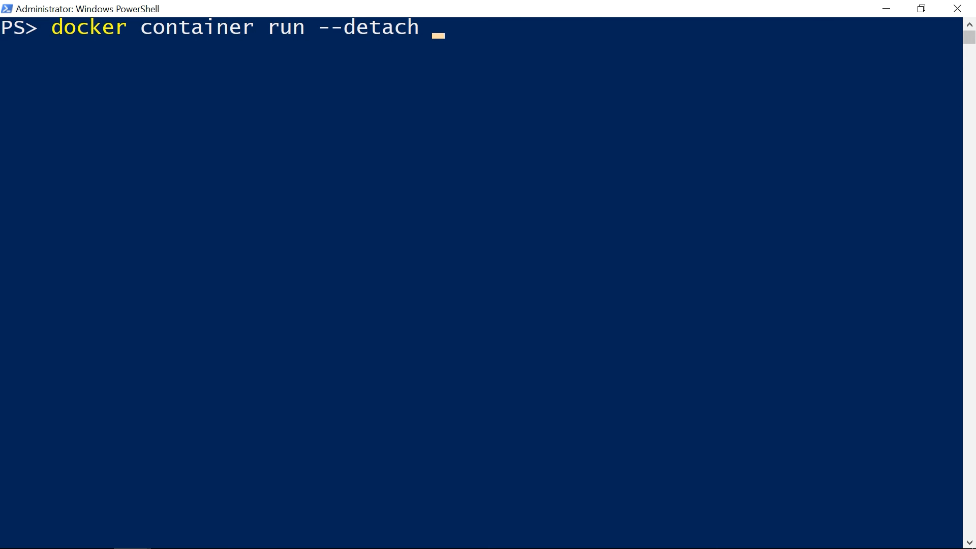
text(--name signup)
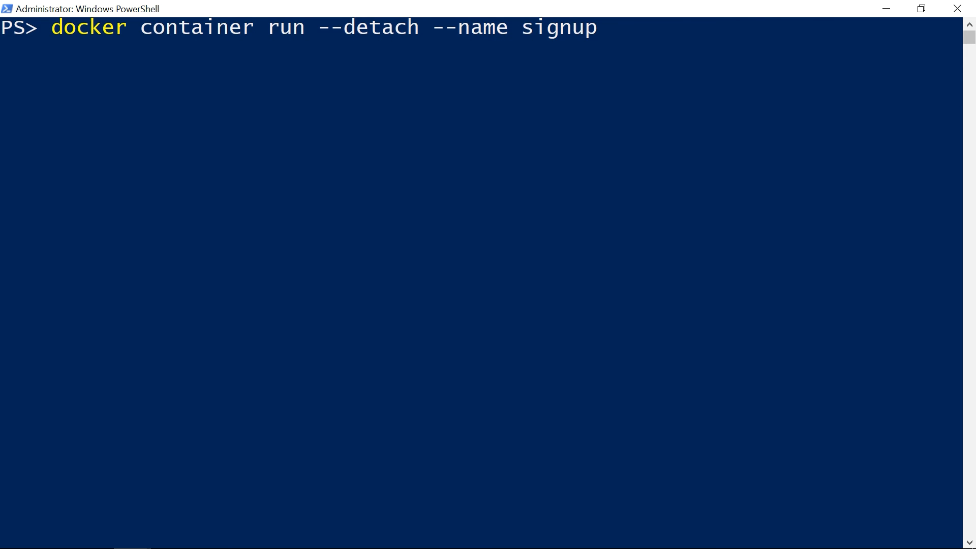
text(-db `)
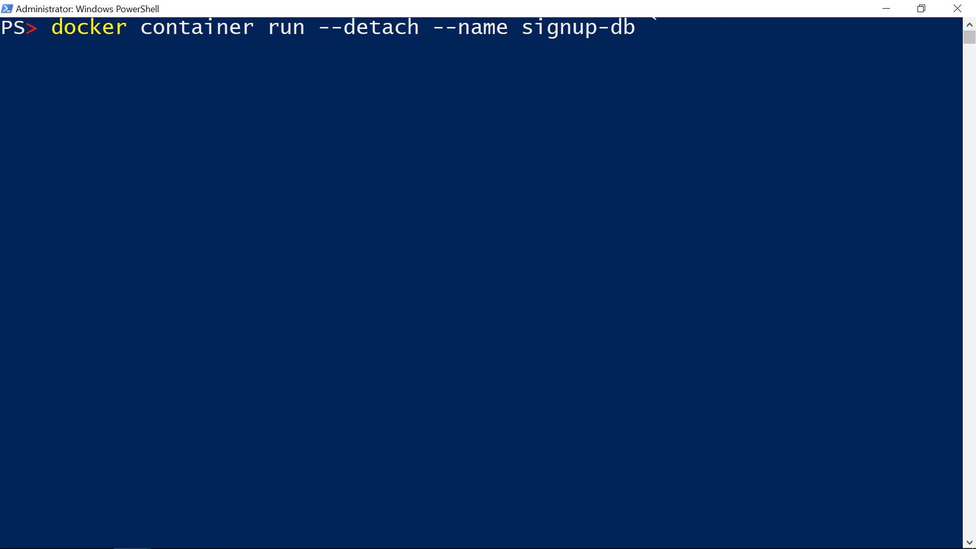
text(newsletter)
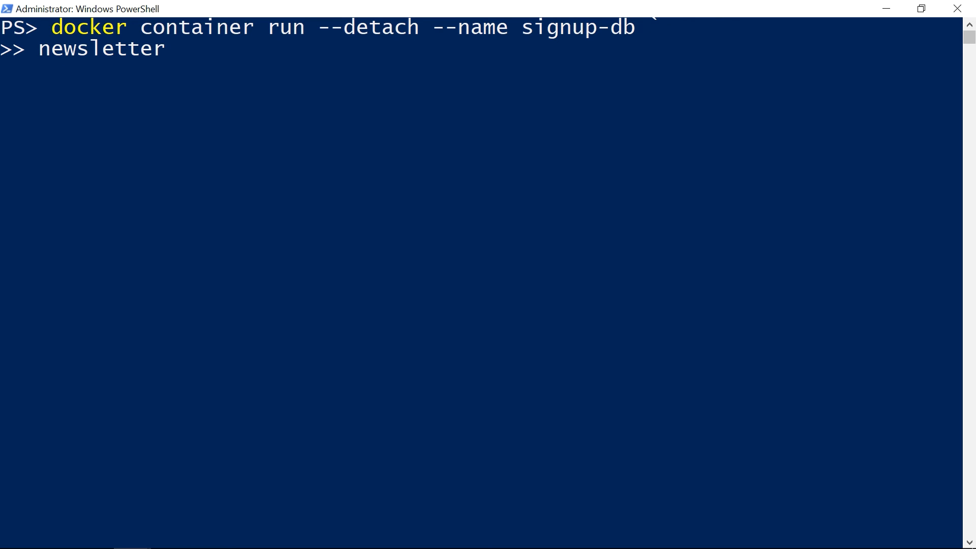
text(/signup)
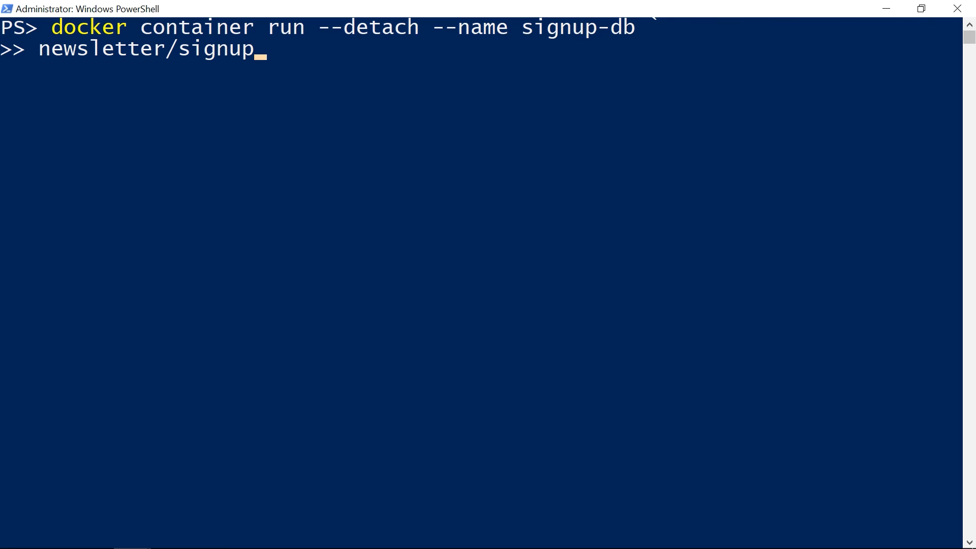
text(-db:v1)
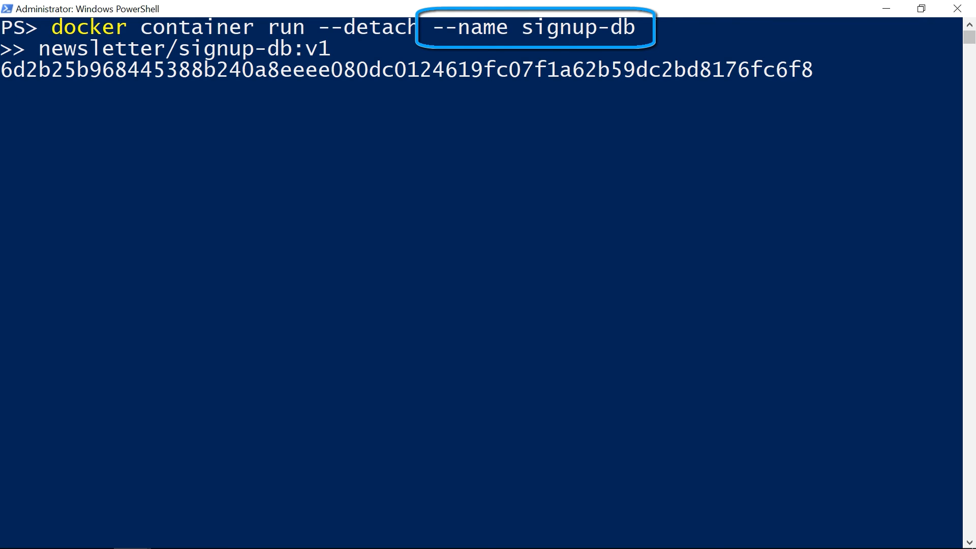
text(c)
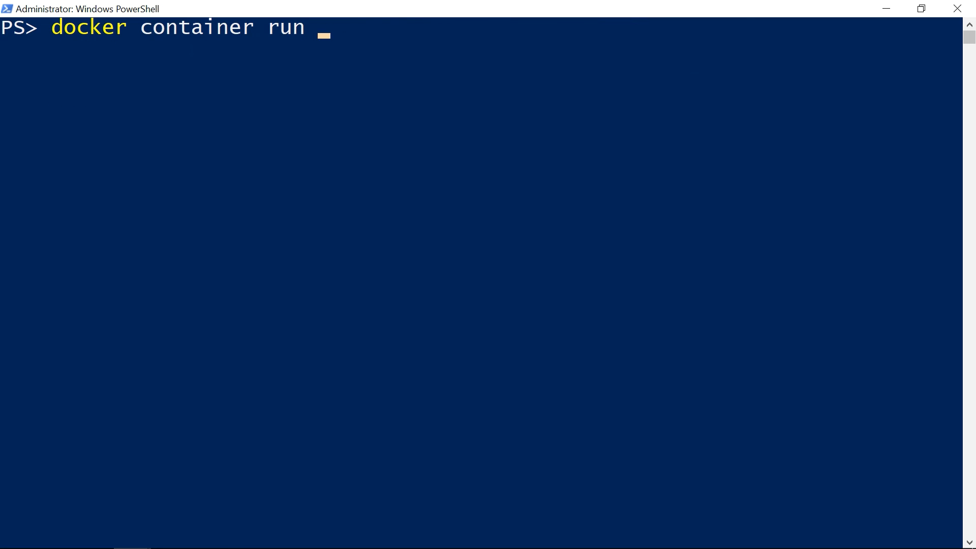
- Launch the signup-app container detached with port 8090:8090 published
text(--detach --publish 8)
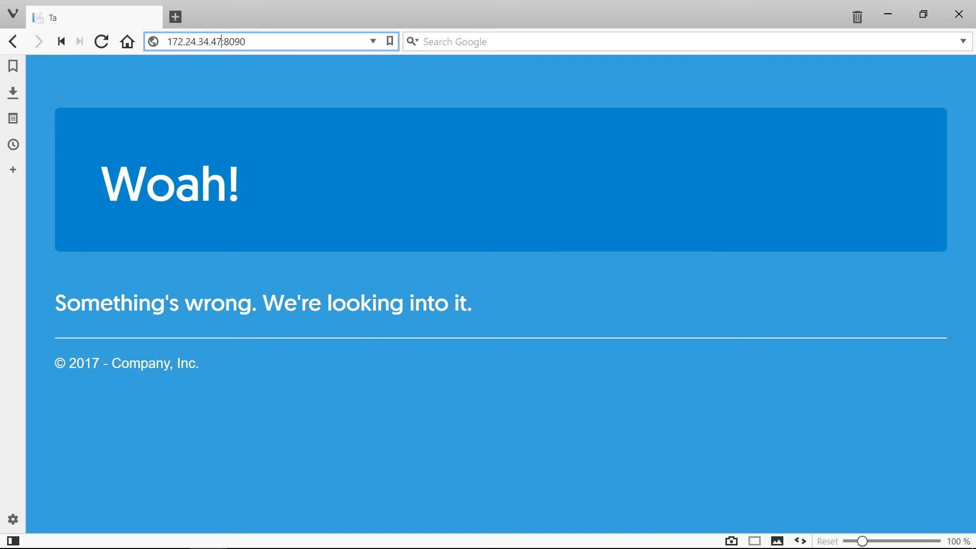
- Browse to 172.24.39.221:8090 and go to the newsletter sign-up form
text(172.24.39.221:8090)
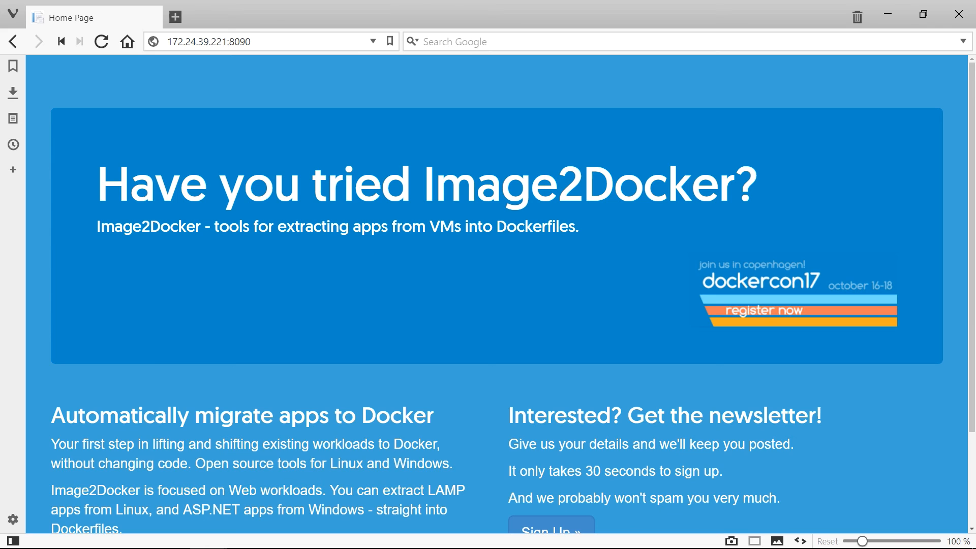
scroll(down, 3)
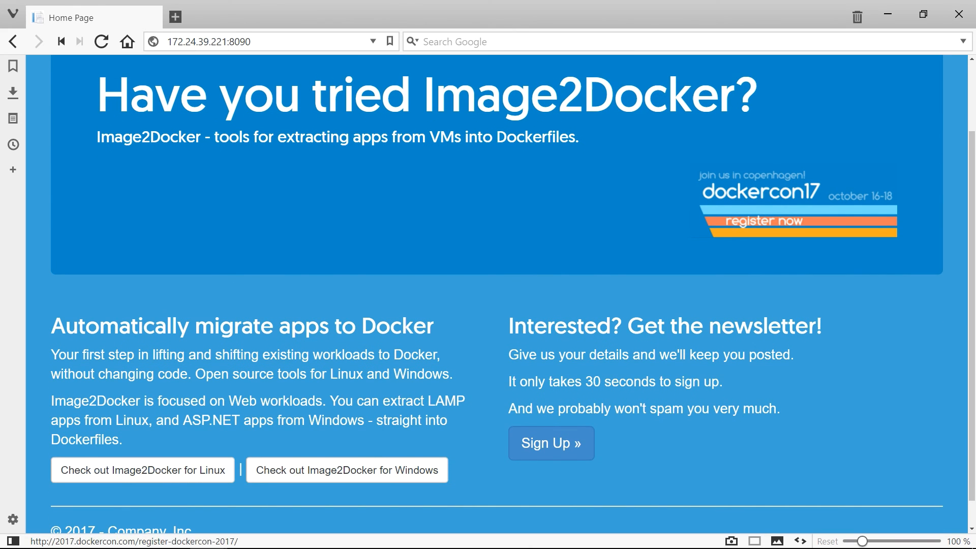
click(551, 443)
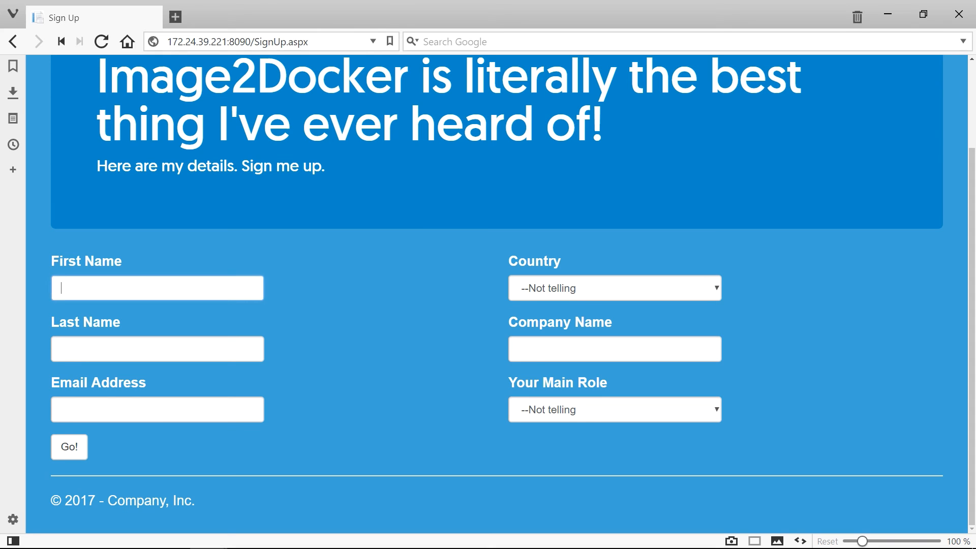
- Choose Developer Advocate as the main role and submit the sign-up details
click(615, 410)
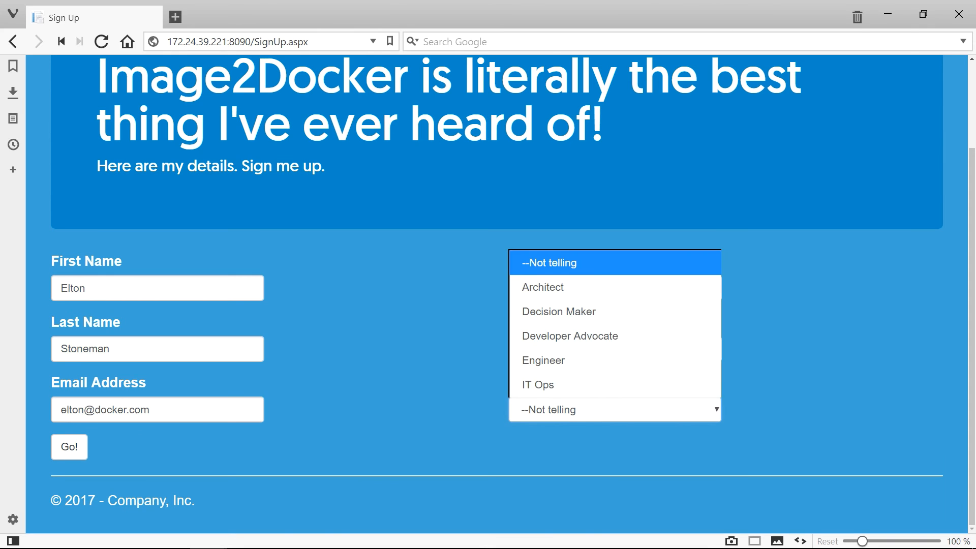
click(569, 336)
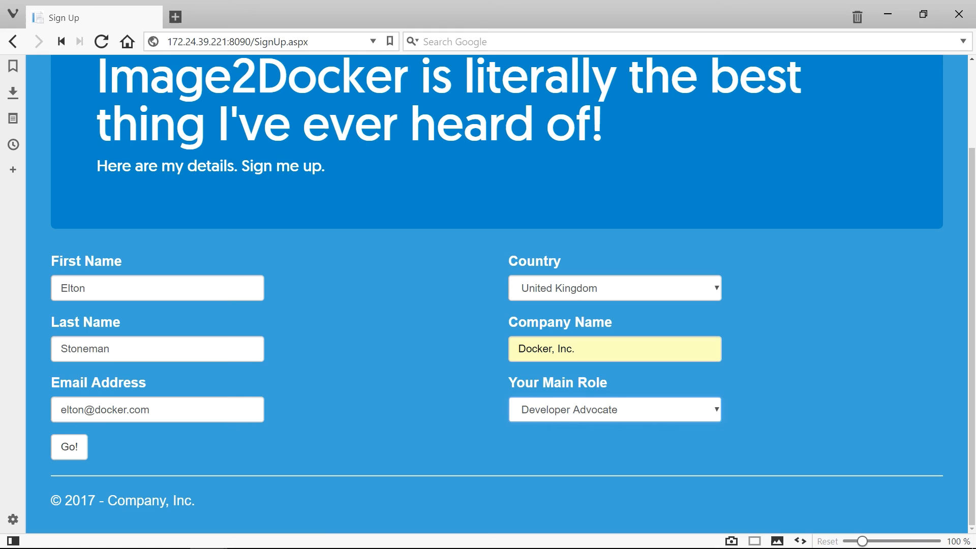
click(69, 447)
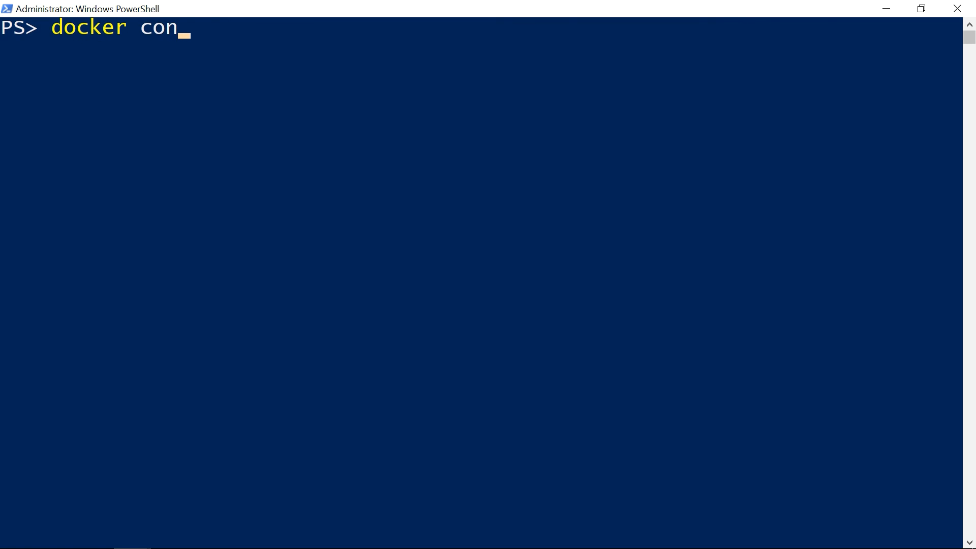
- Show the sign-up app container's output with docker container logs 50f
text(tainer logs)
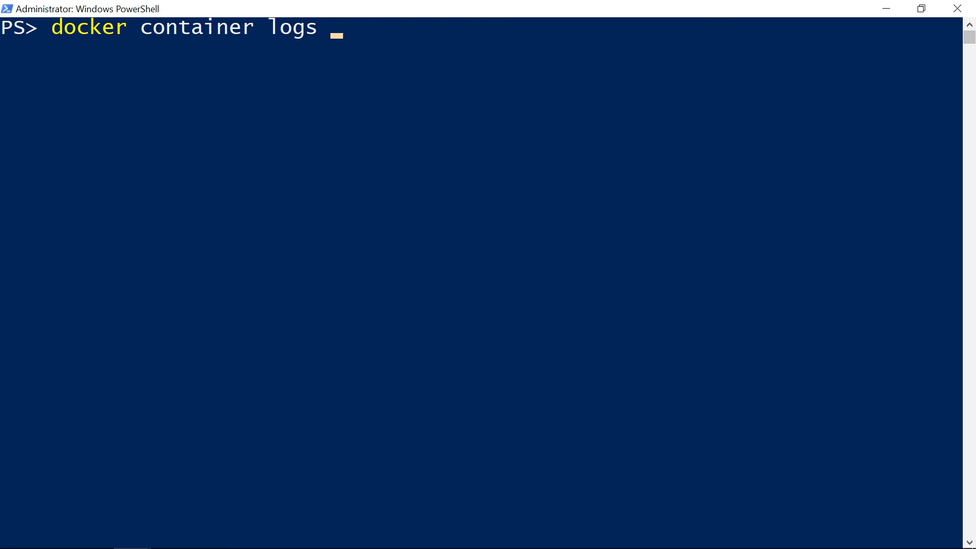
text(50f)
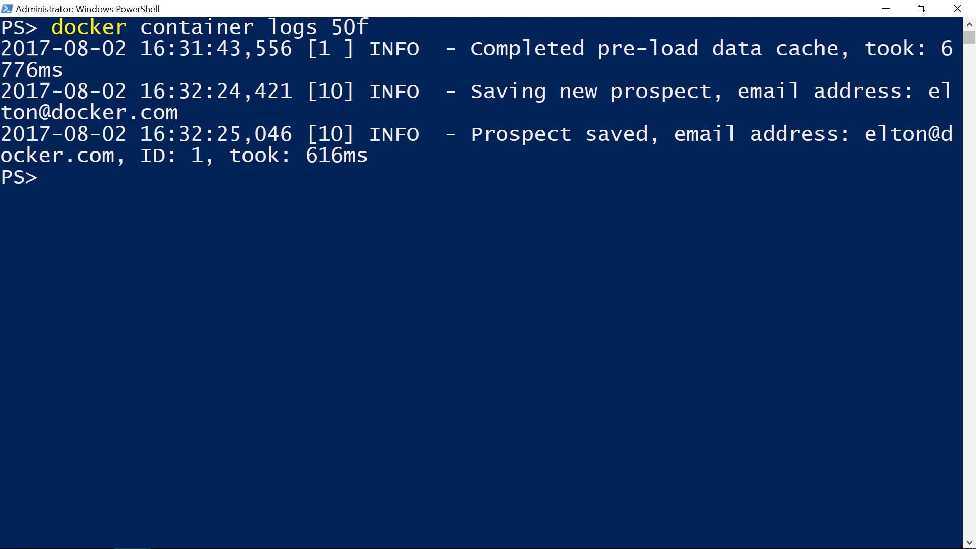